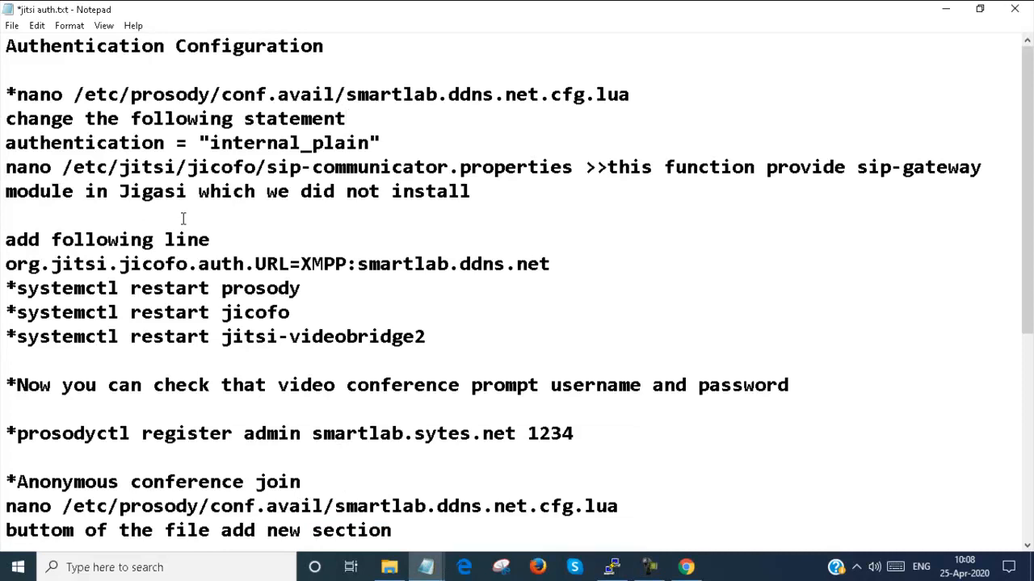
Copy the 'nano /etc/prosody/conf.avail/smartlab.ddns.net.cfg.lua' command from the Notepad notes.
click(346, 119)
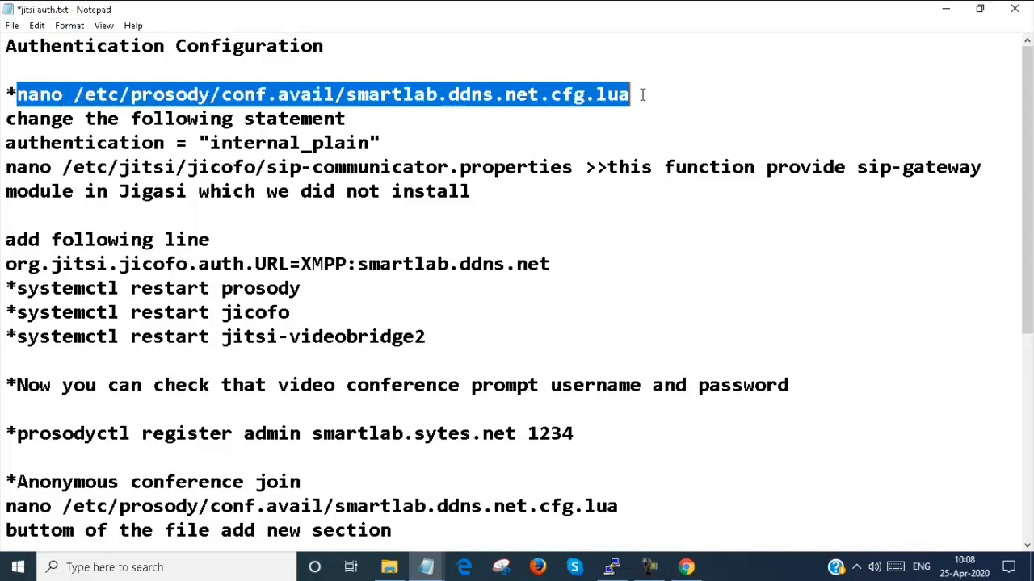
mouse_move(368, 89)
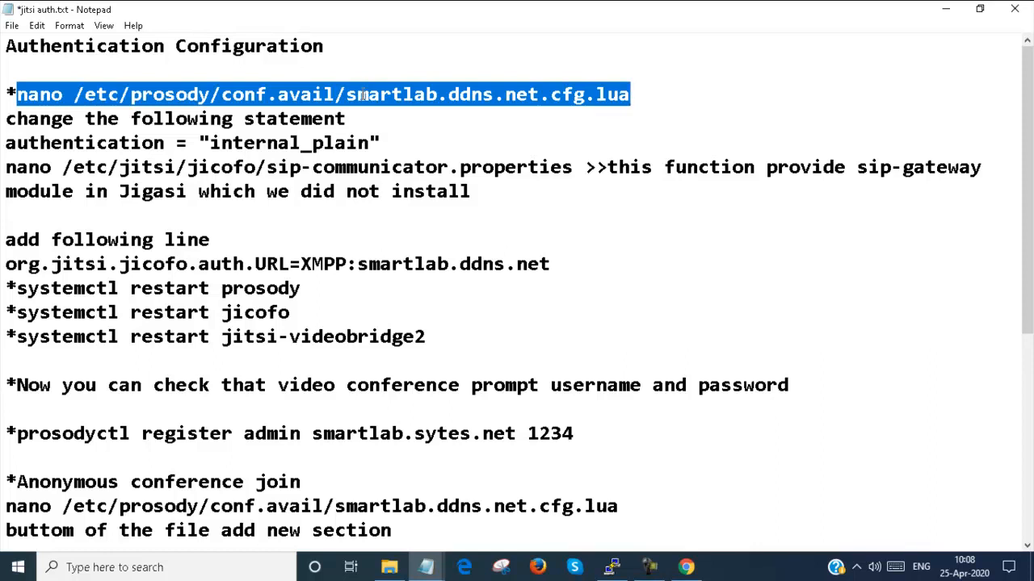
text(nano /etc/jitsi/jicofo/sip-communicator.properties)
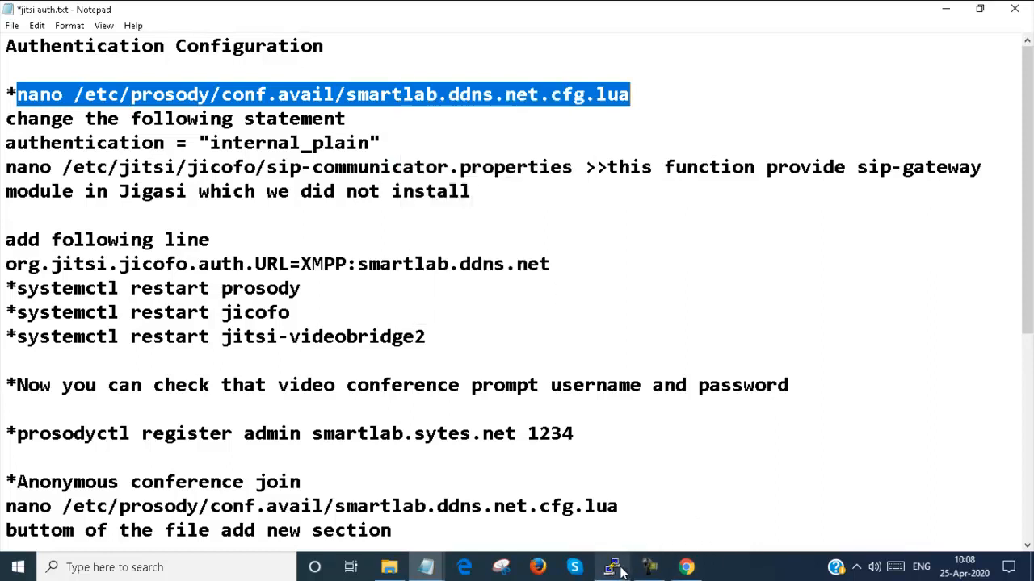
Change the smartlab.ddns.net VirtualHost authentication from anonymous to internal_plain and save the file.
click(613, 567)
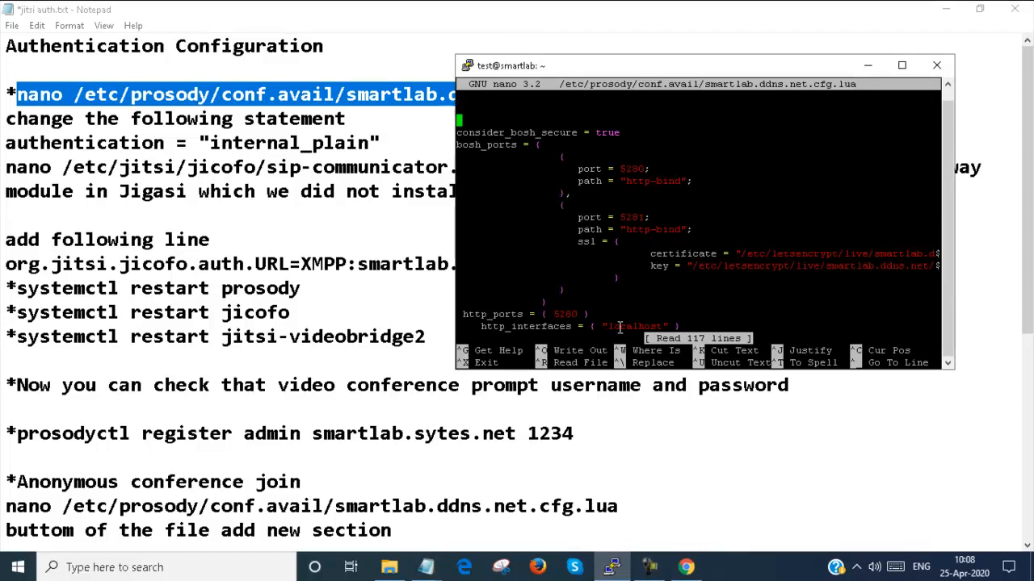
scroll(down, 3)
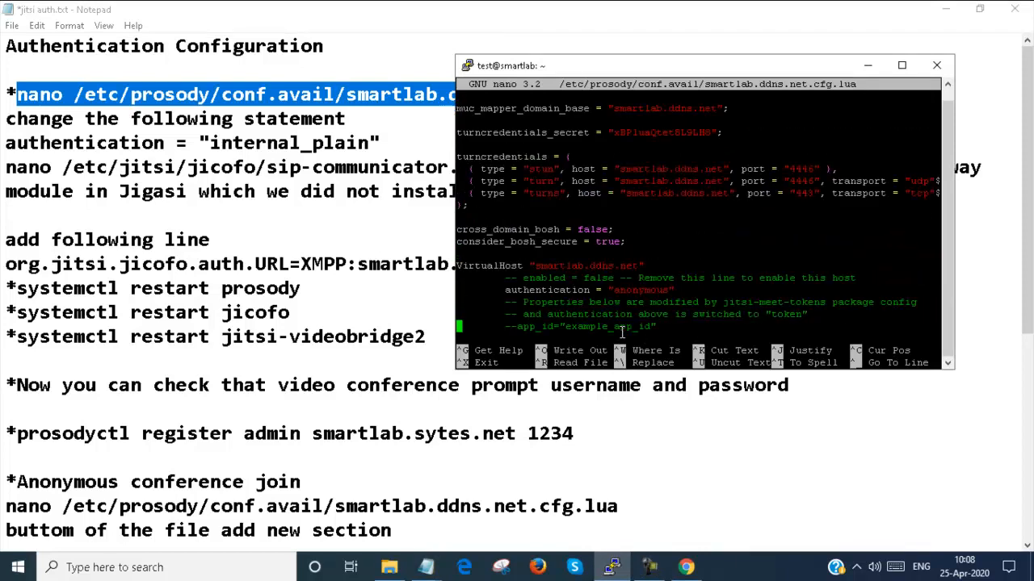
scroll(down, 3)
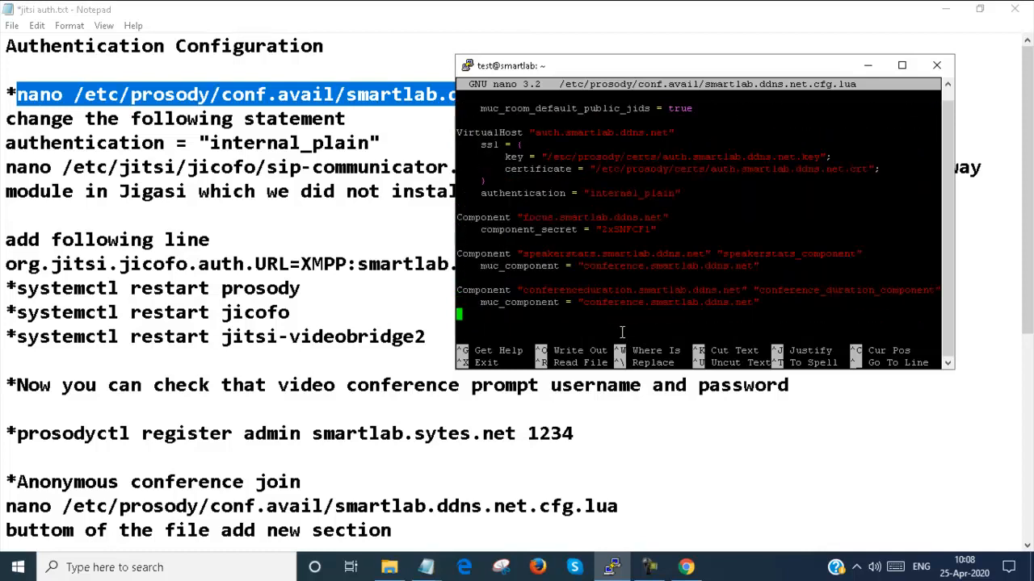
mouse_move(233, 238)
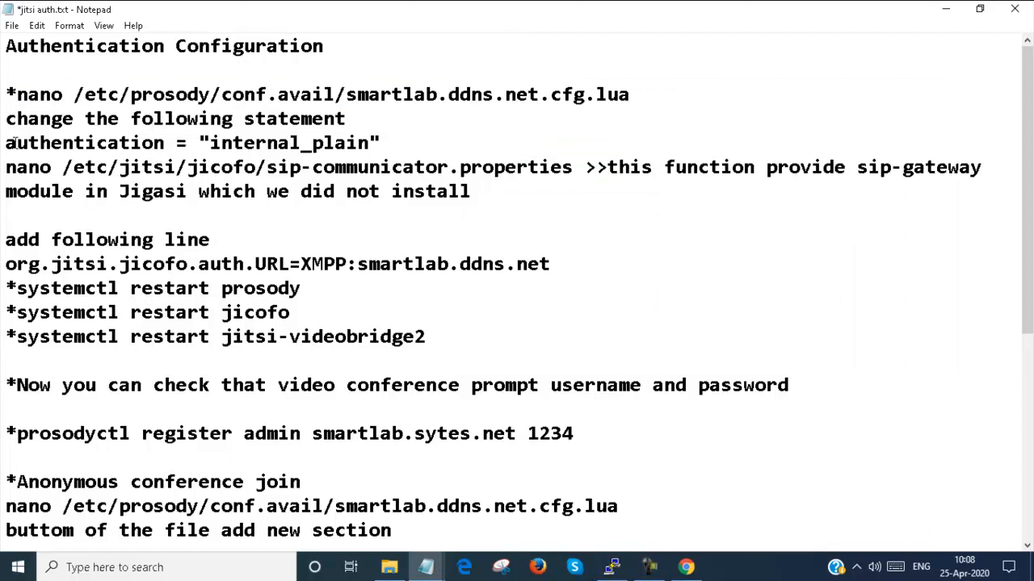
drag(6, 143, 190, 143)
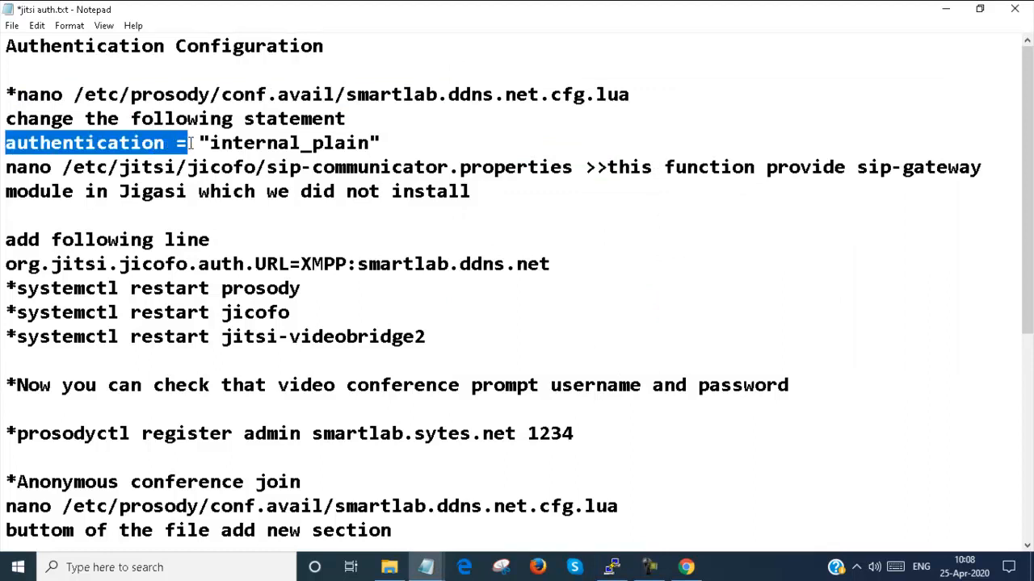
click(613, 567)
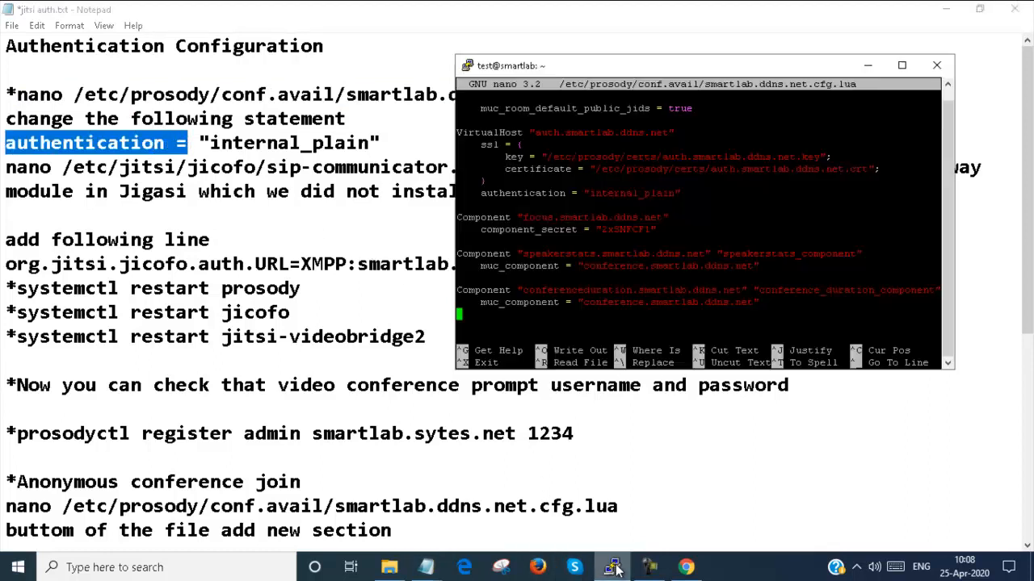
key(ctrl+w)
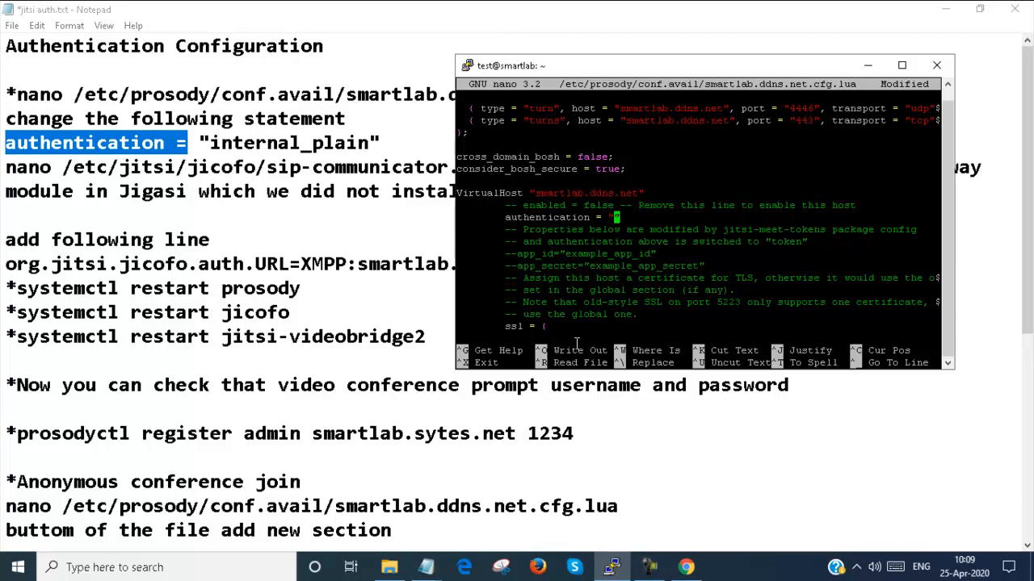
text(internal_plain)
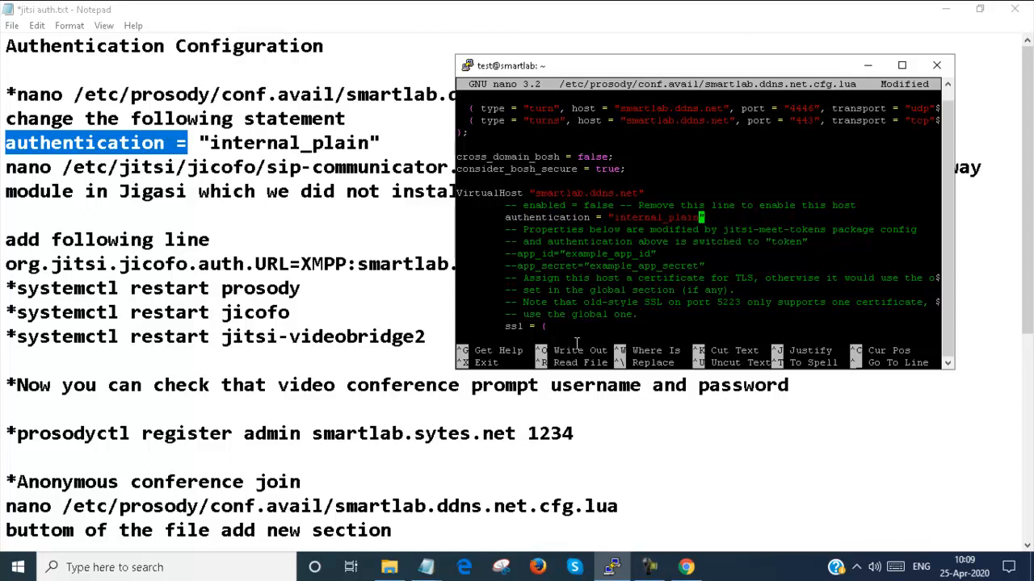
mouse_move(578, 339)
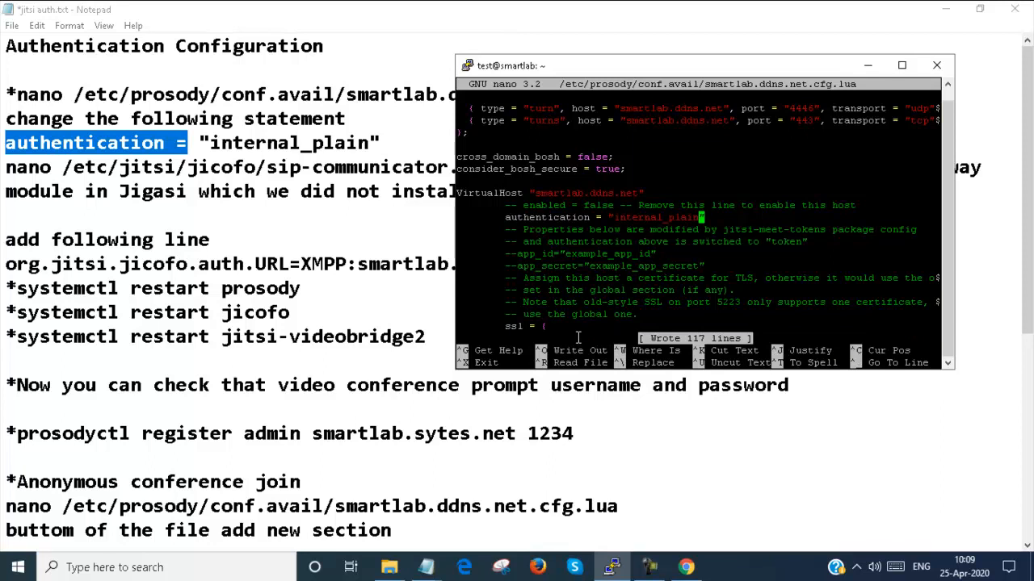
key(ctrl+x)
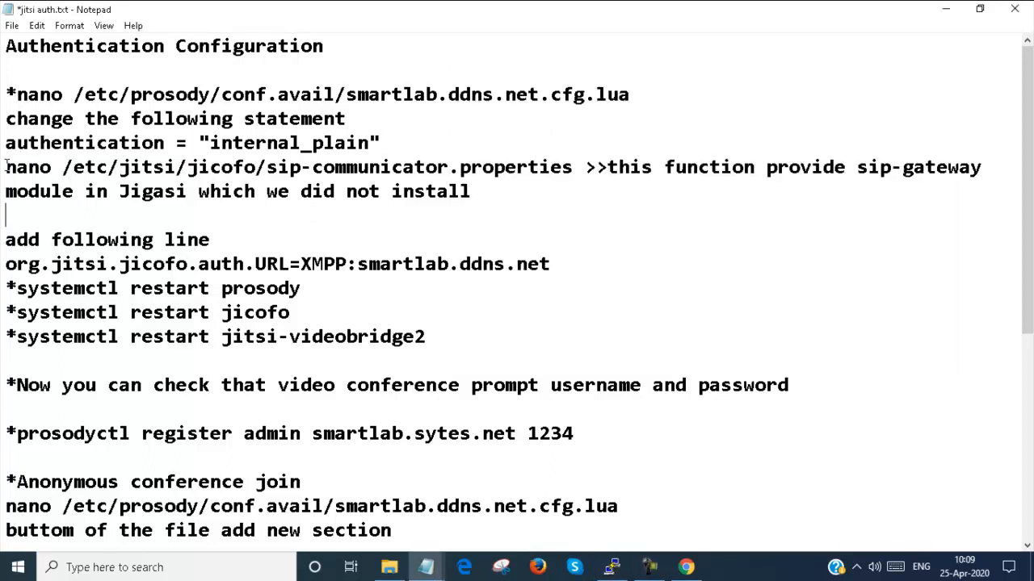
Add org.jitsi.jicofo.auth.URL=XMPP:smartlab.ddns.net to sip-communicator.properties and save it.
drag(5, 167, 573, 167)
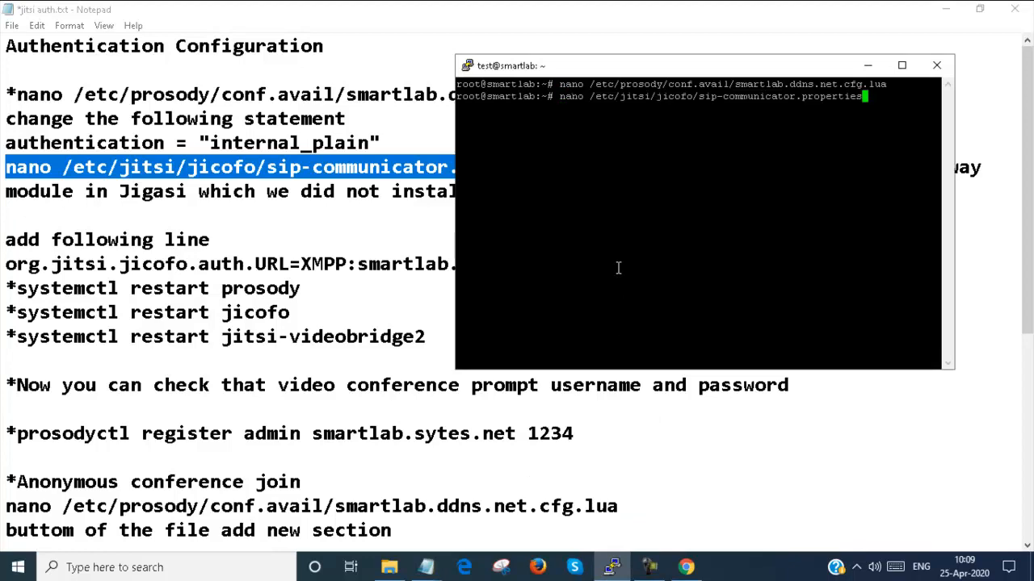
key(Return)
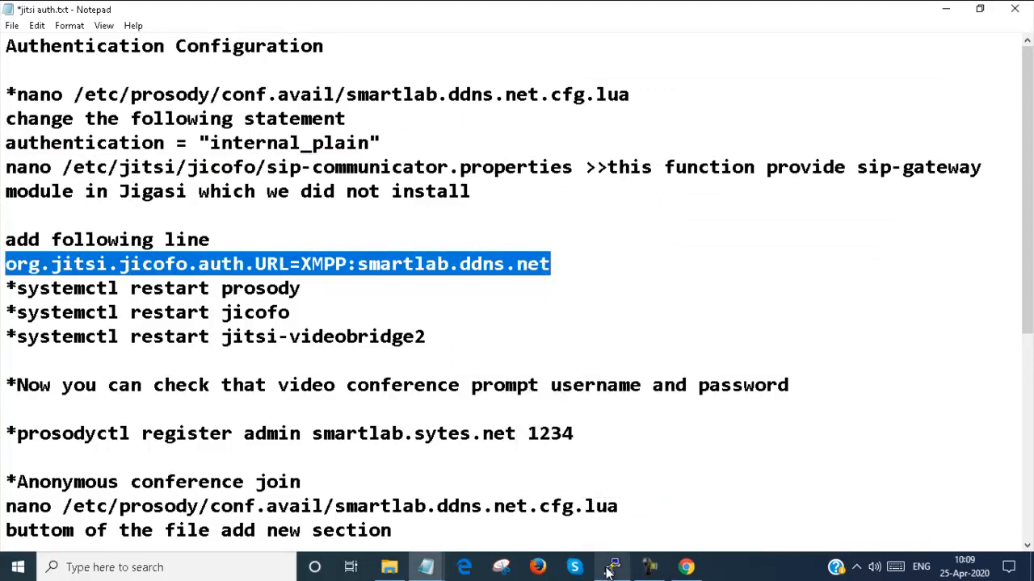
click(612, 567)
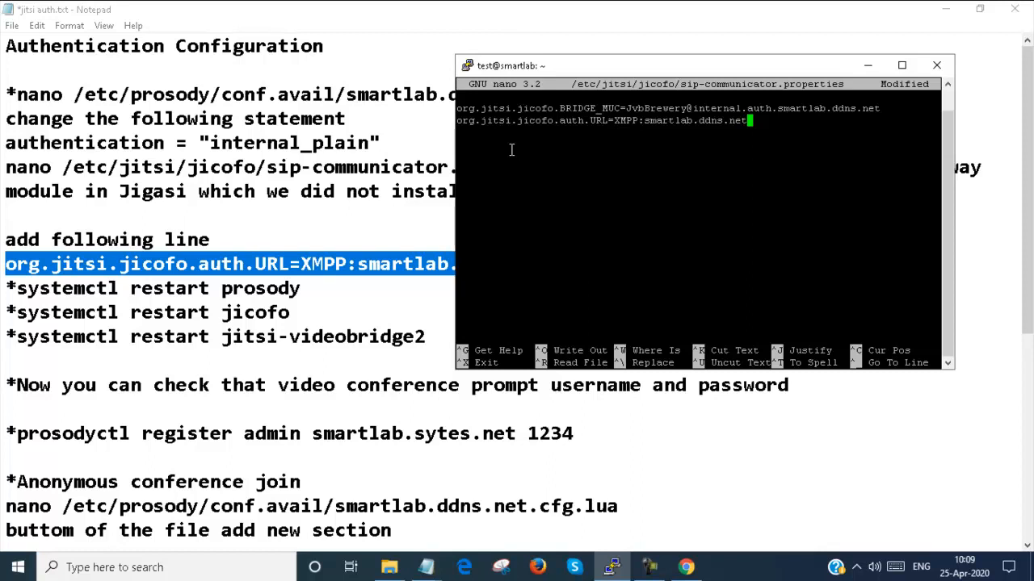
key(ctrl+x)
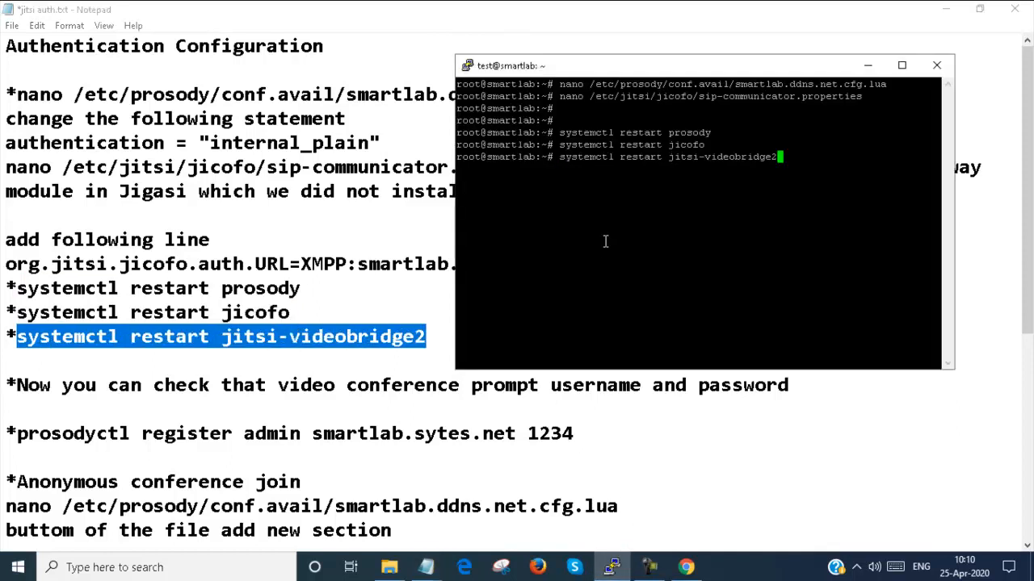
Run systemctl restart for prosody, jicofo and jitsi-videobridge2.
key(Return)
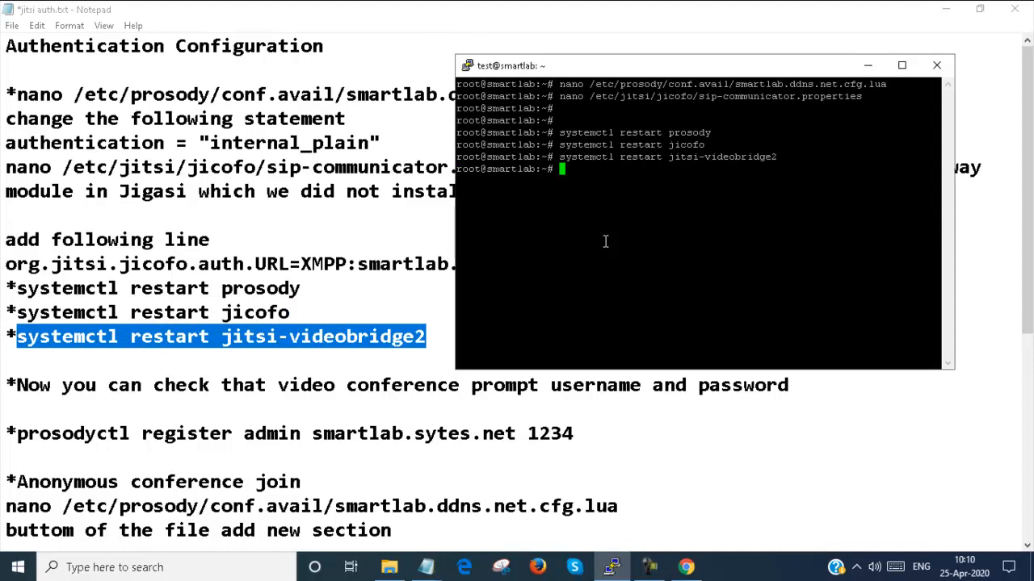
mouse_move(171, 390)
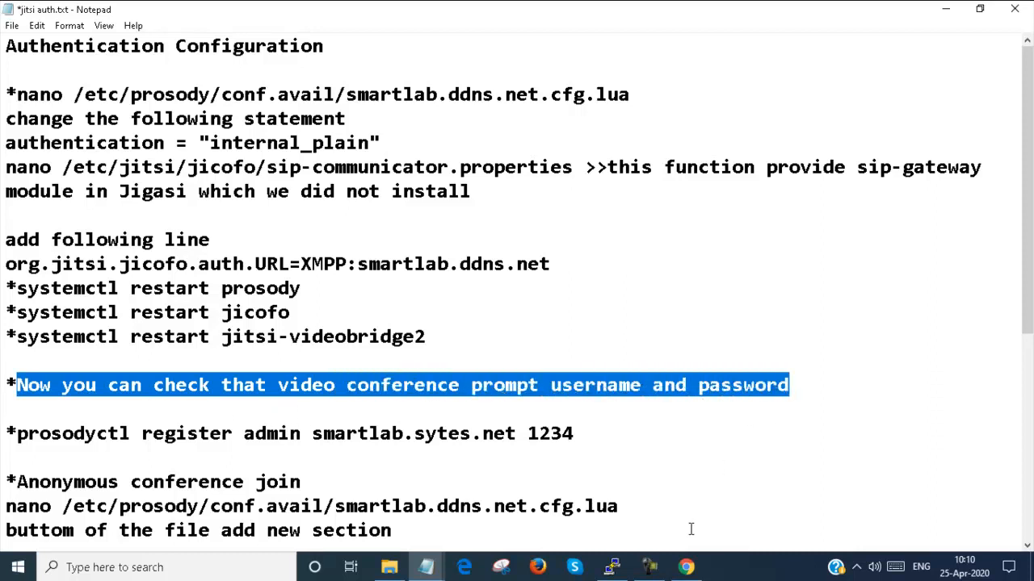
Reload the smartlab.ddns.net Jitsi Meet page and open the recent Demo meeting.
click(685, 567)
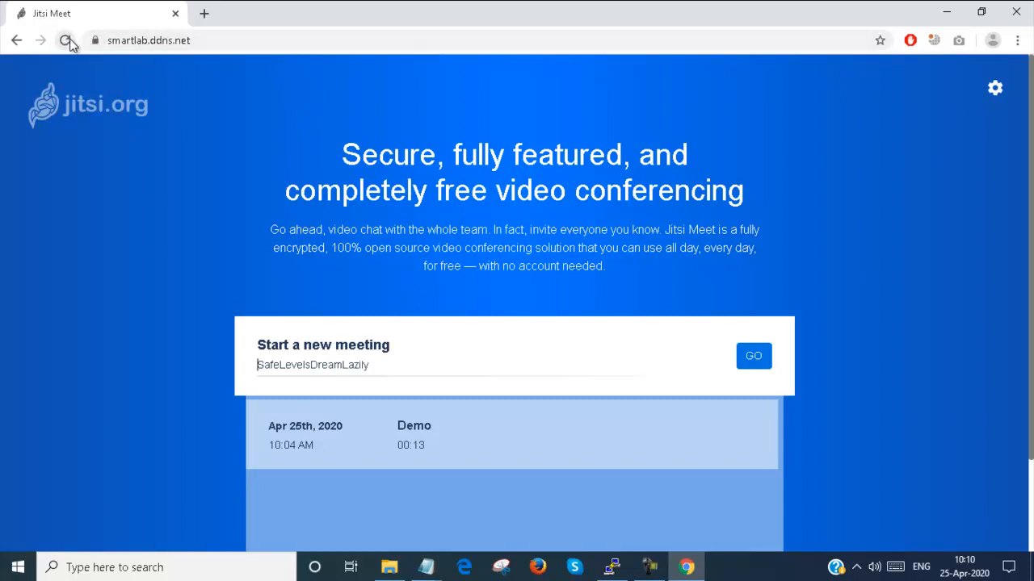
click(67, 41)
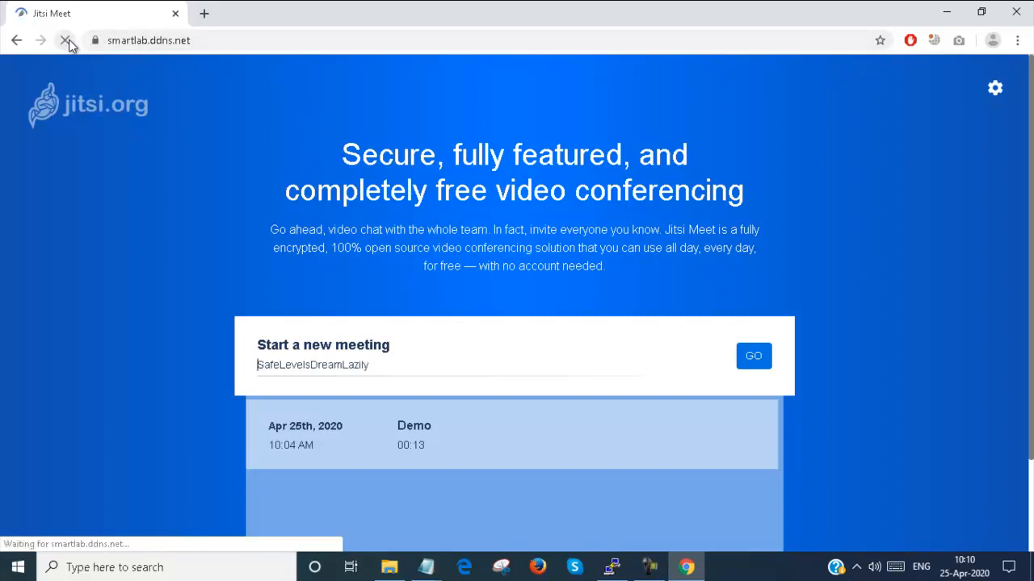
mouse_move(65, 40)
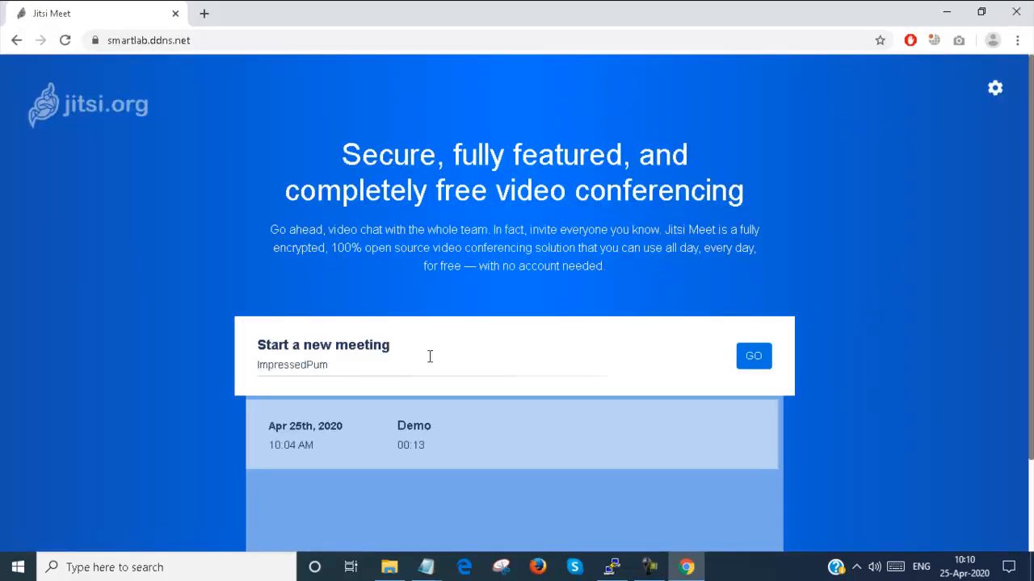
click(414, 425)
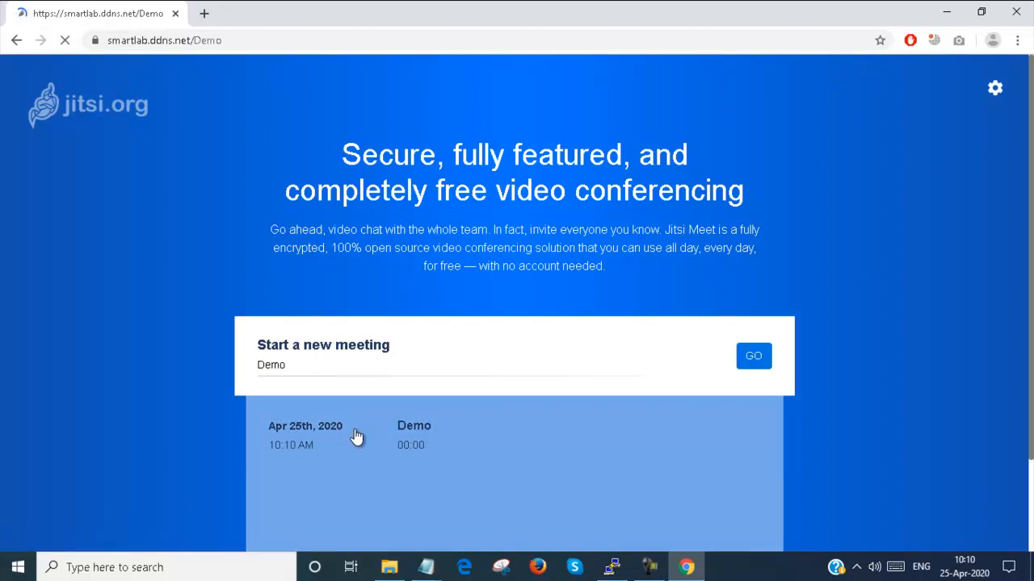
click(753, 355)
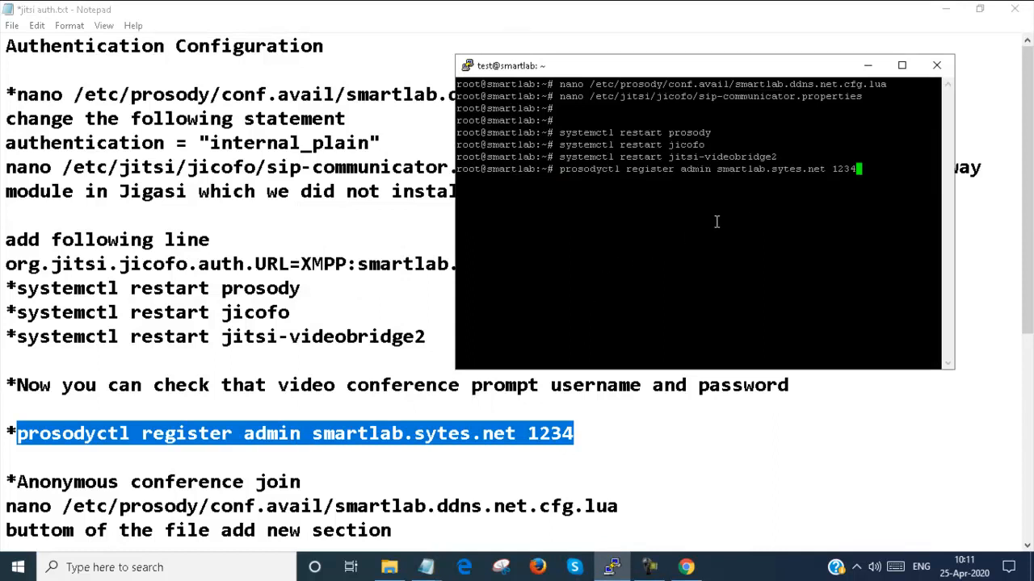
mouse_move(794, 188)
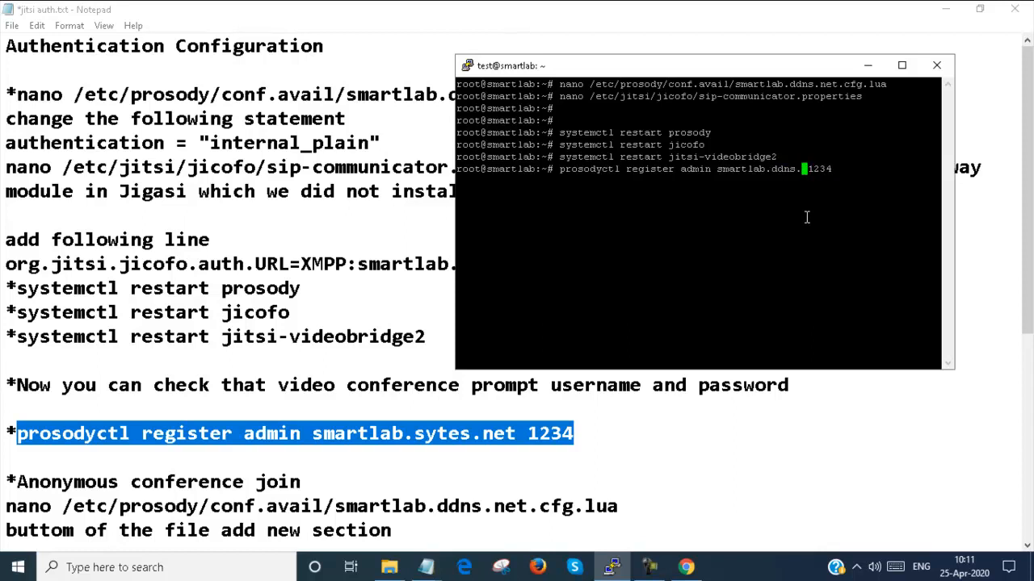
mouse_move(446, 397)
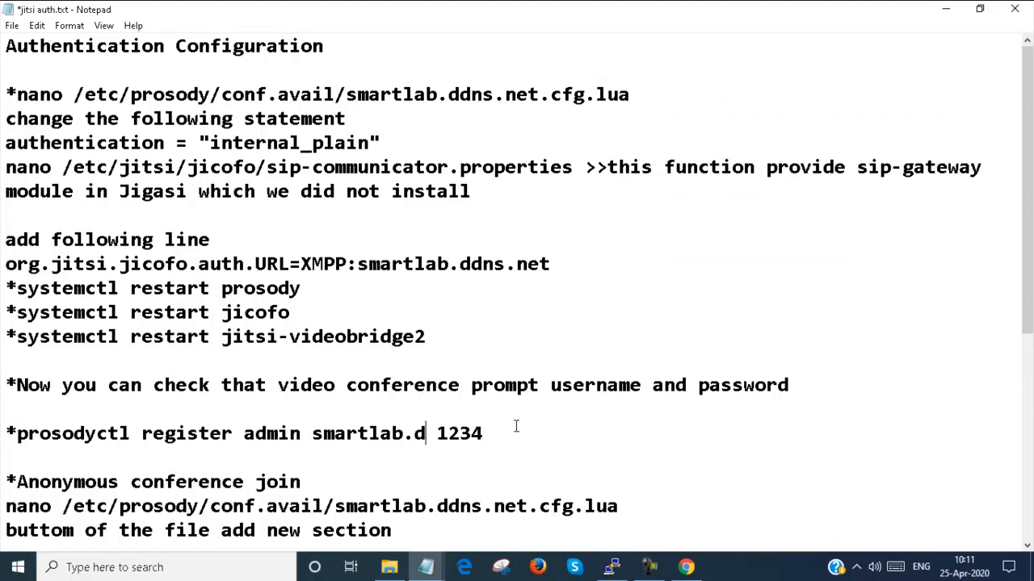
text(dns.net)
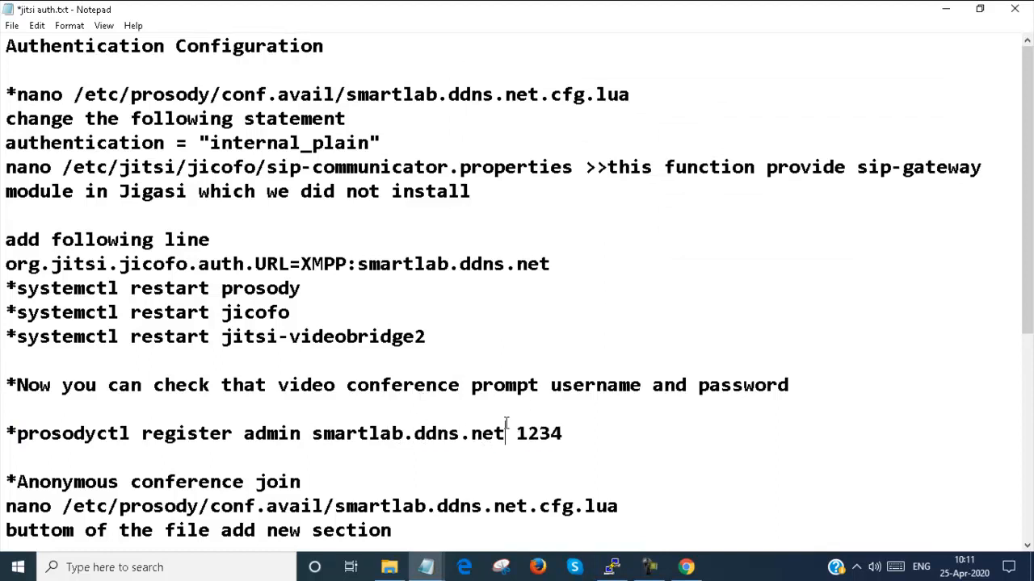
mouse_move(463, 332)
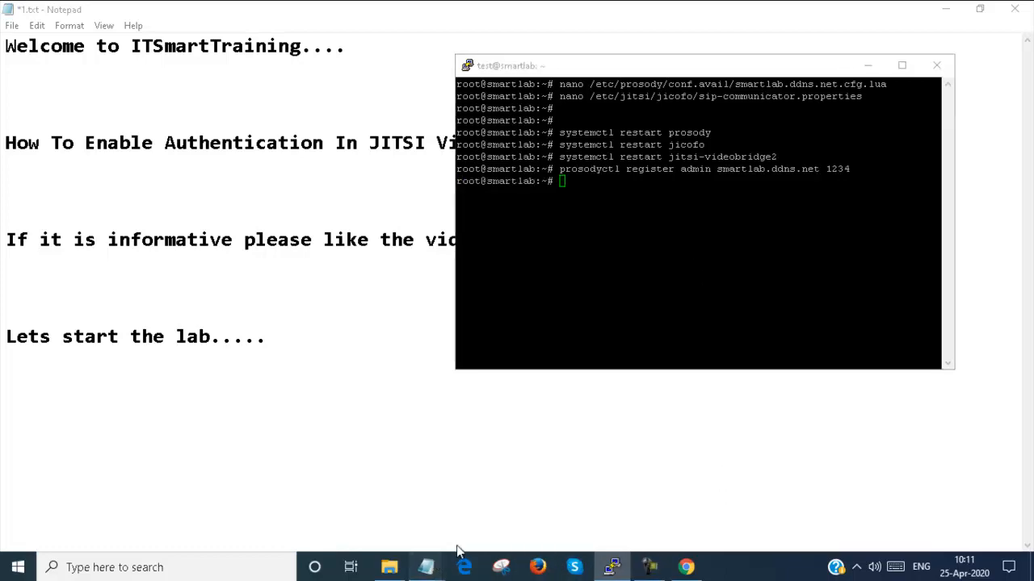
click(426, 567)
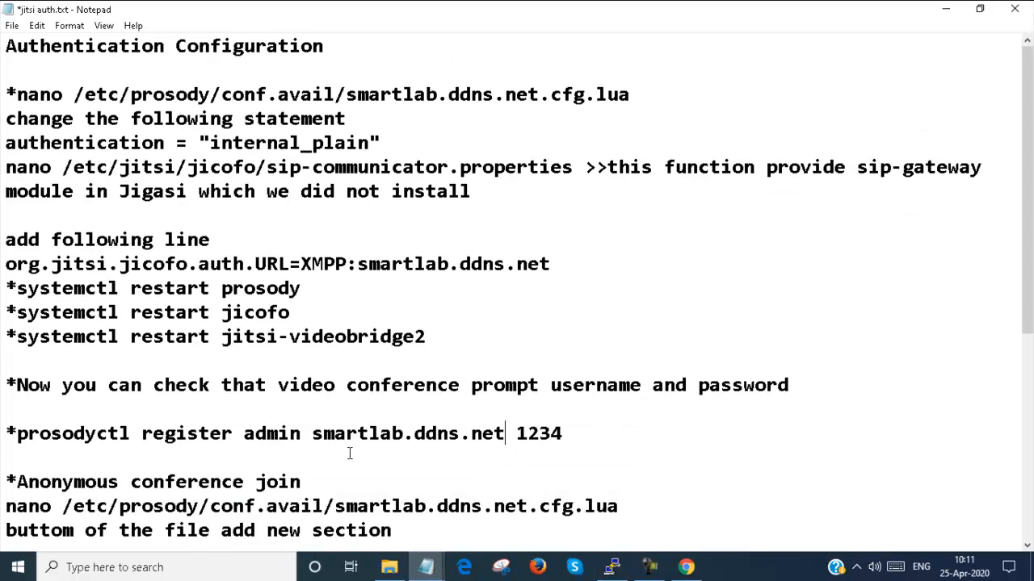
scroll(down, 3)
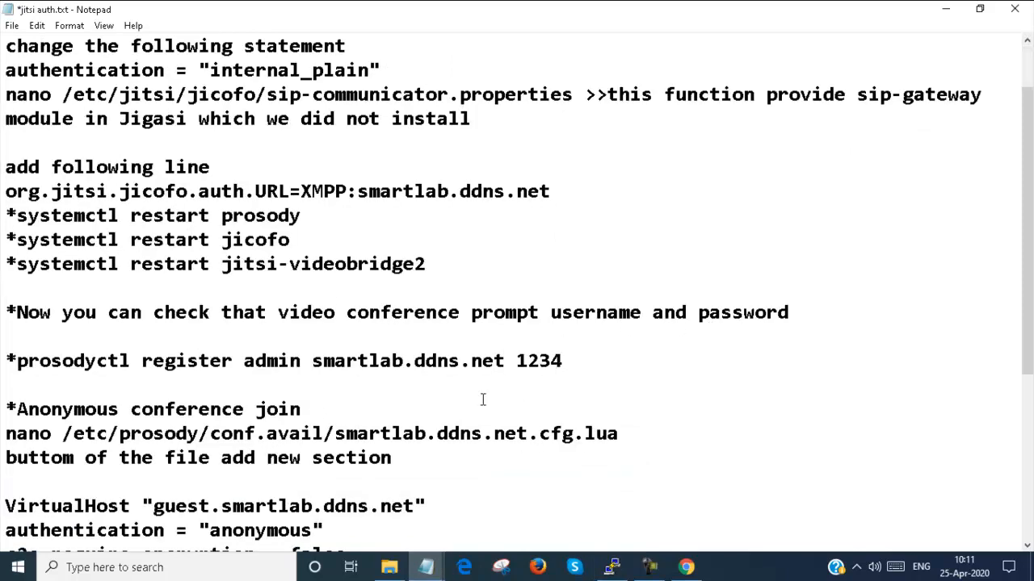
Log into the Demo meeting as admin and dismiss Chrome's save-password offer.
click(685, 567)
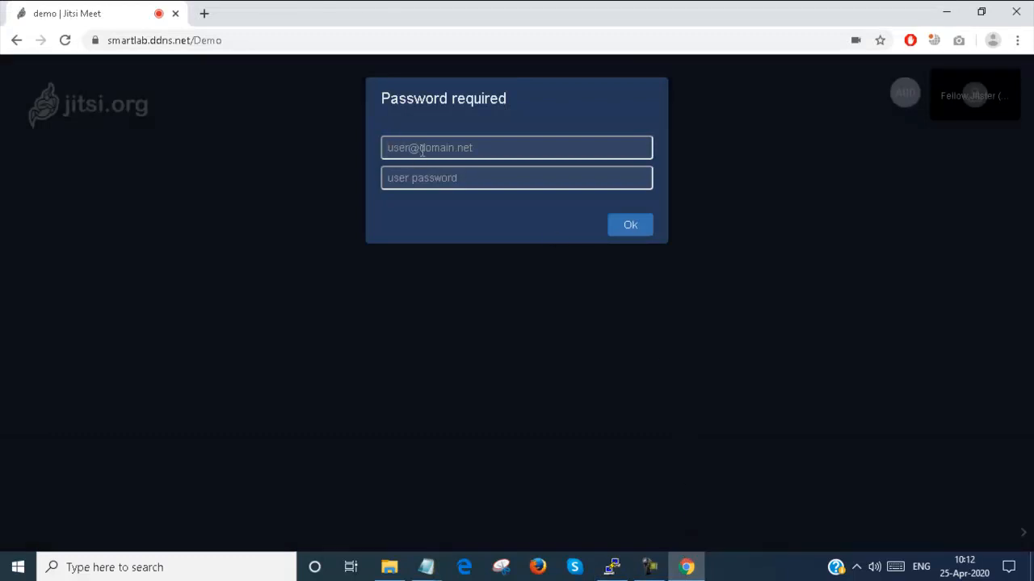
text(admin)
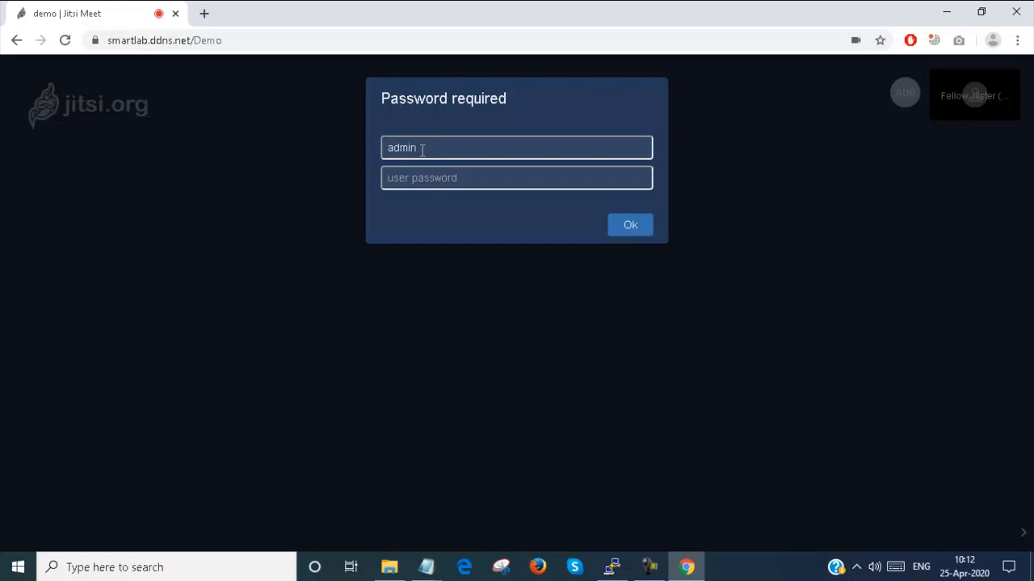
click(630, 224)
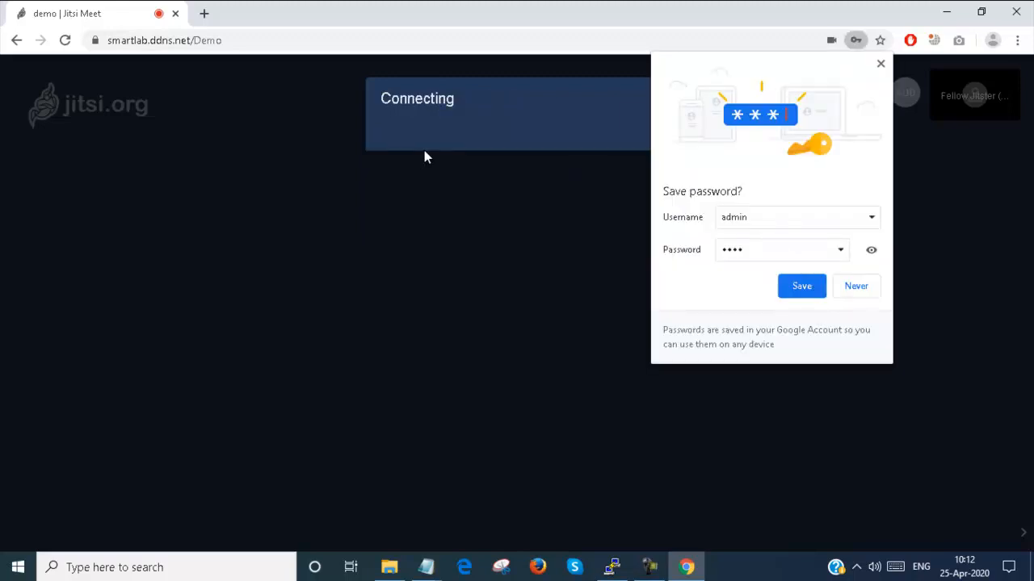
click(855, 286)
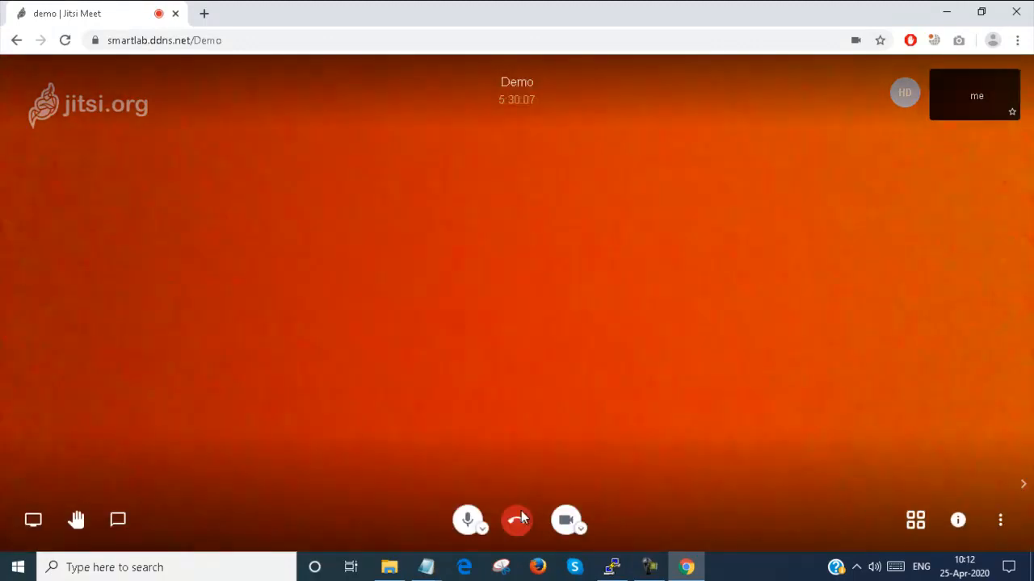
click(426, 567)
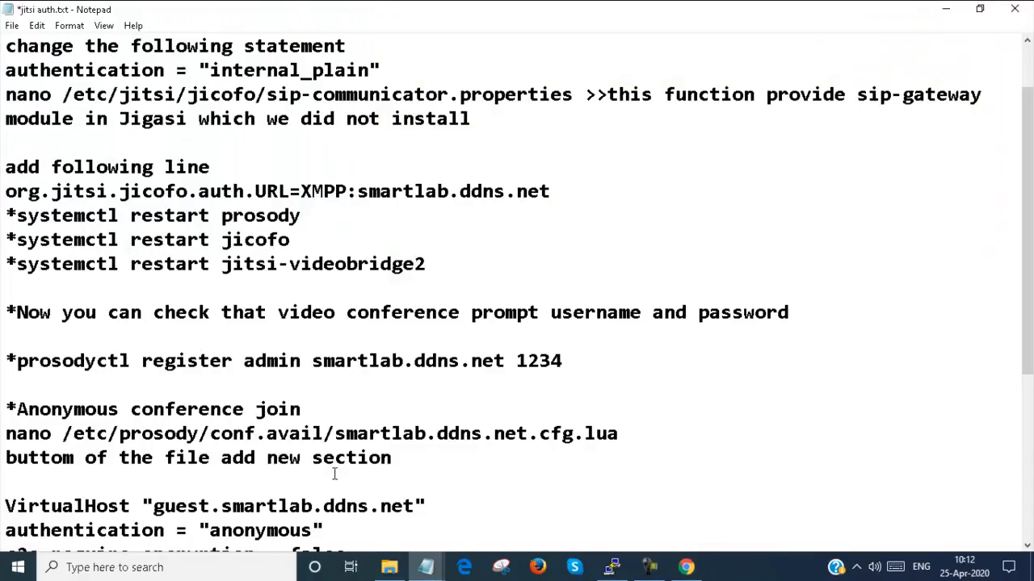
Copy the guest.smartlab.ddns.net anonymous VirtualHost section from the Notepad notes.
click(505, 361)
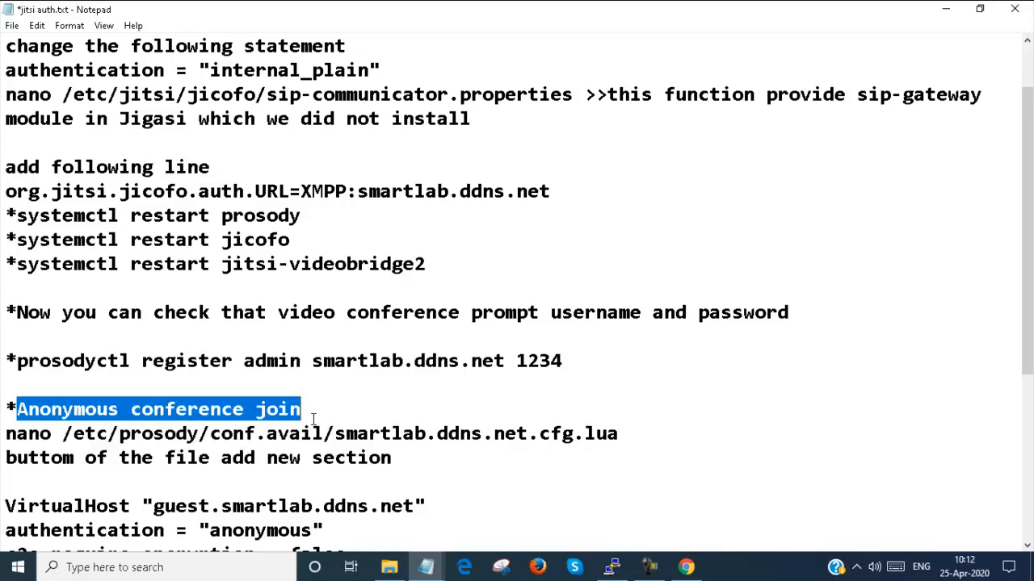
scroll(down, 3)
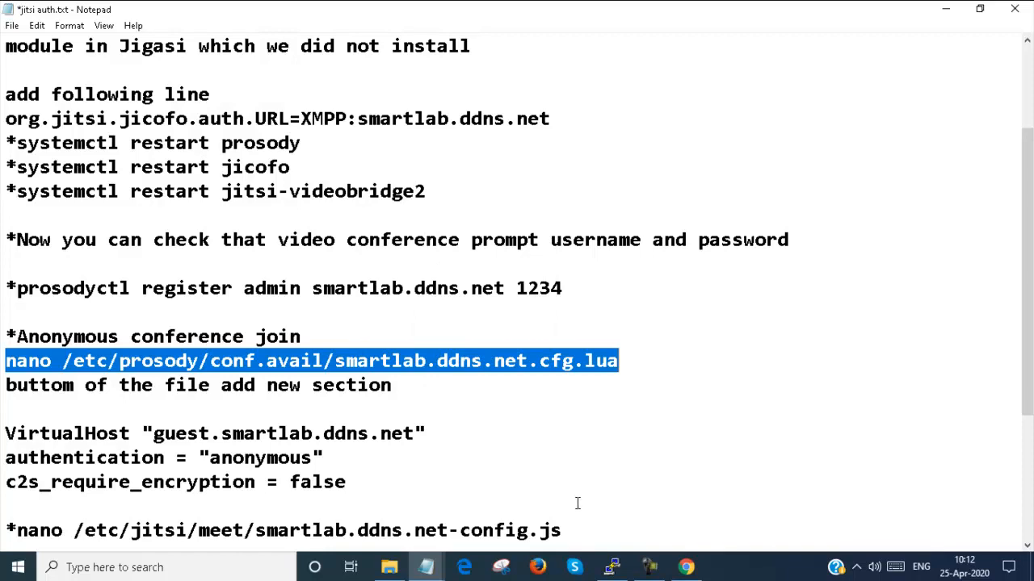
click(610, 567)
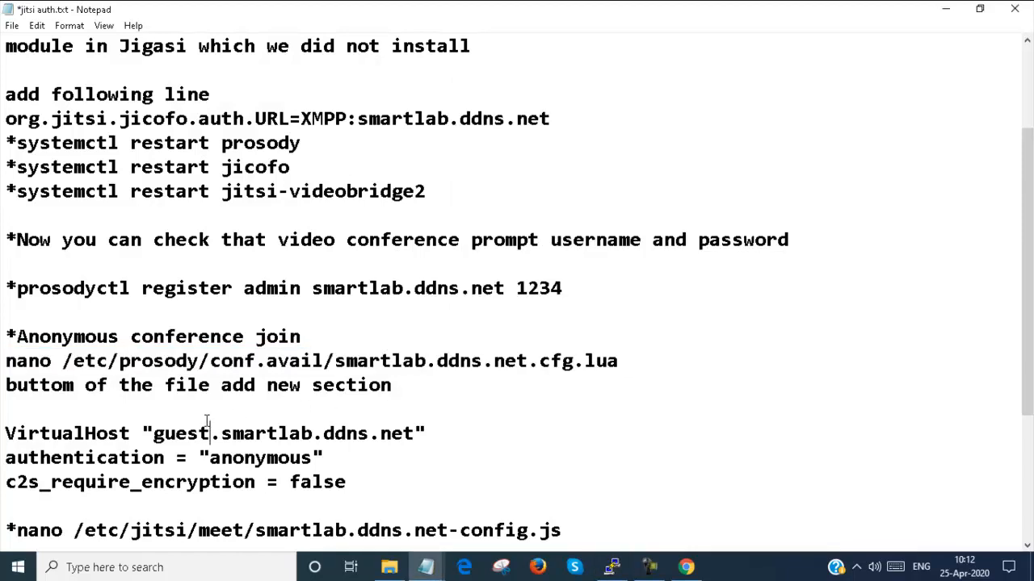
scroll(down, 3)
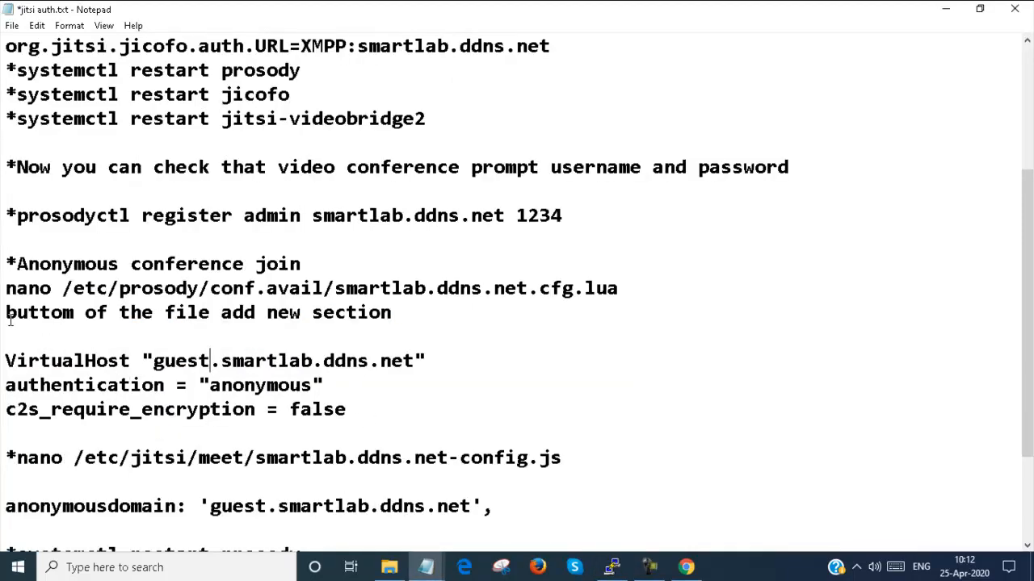
triple_click(197, 312)
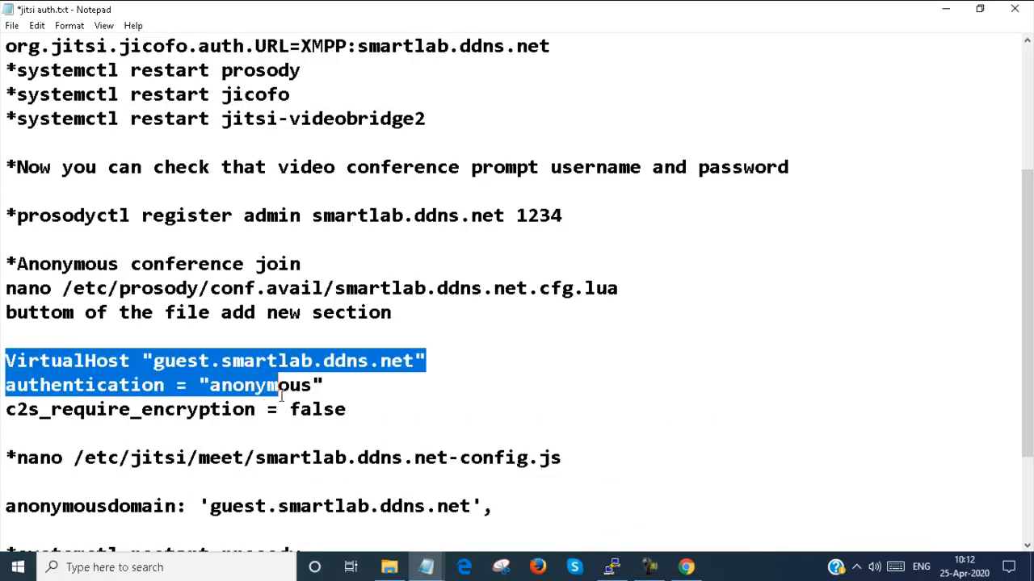
right_click(174, 396)
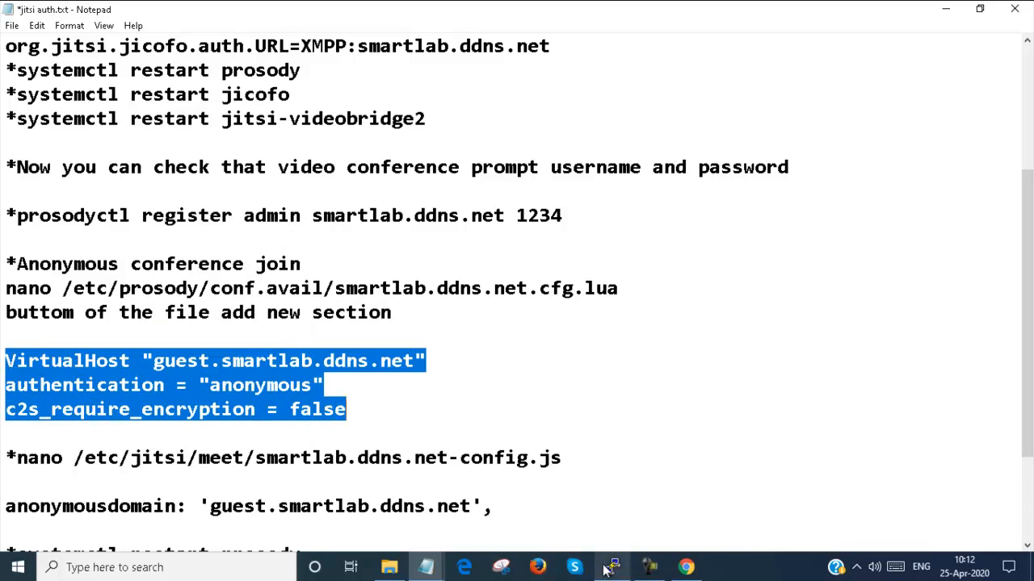
Paste the guest section at the end of the Prosody config and save it.
click(612, 567)
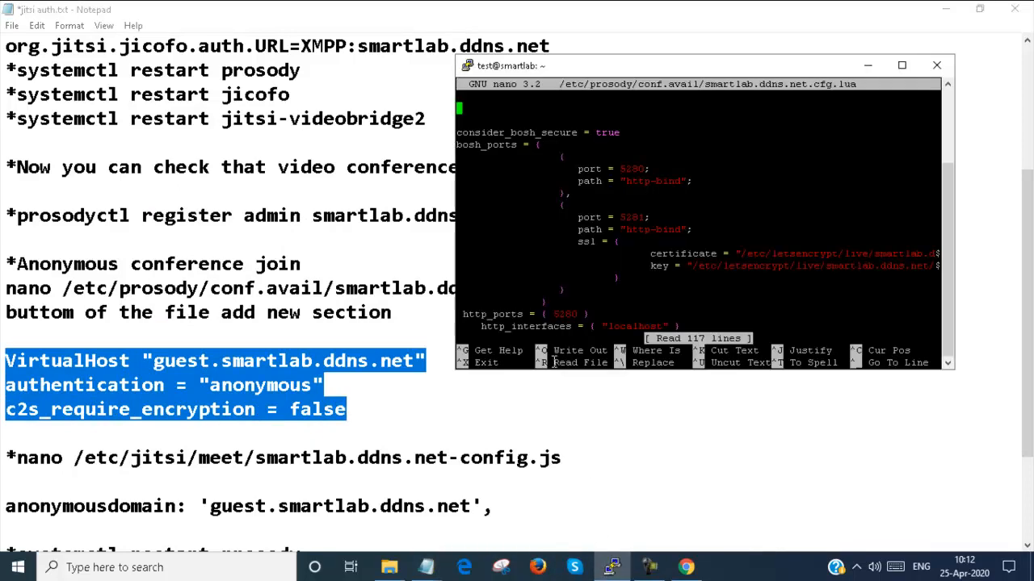
scroll(up, 3)
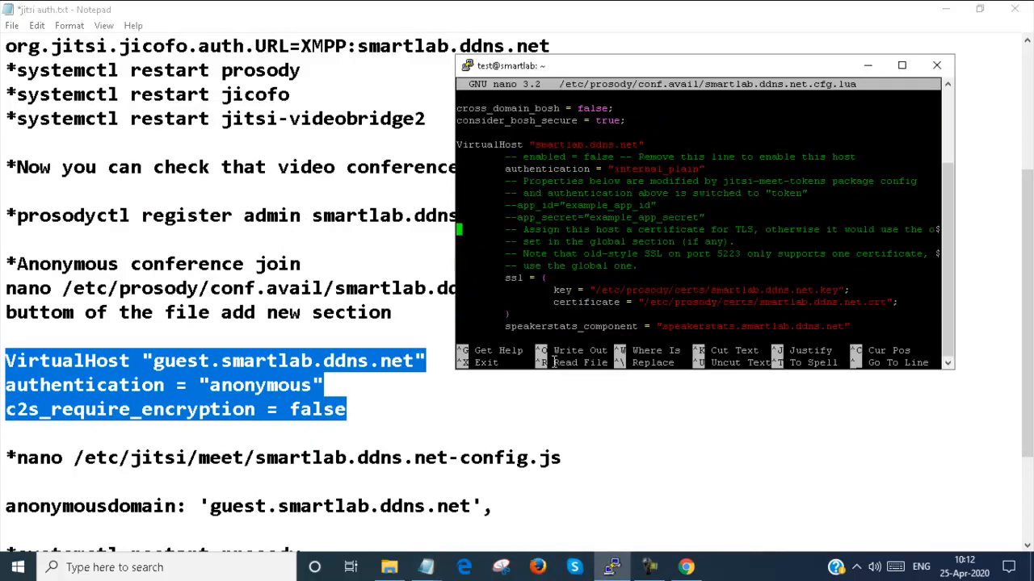
scroll(down, 3)
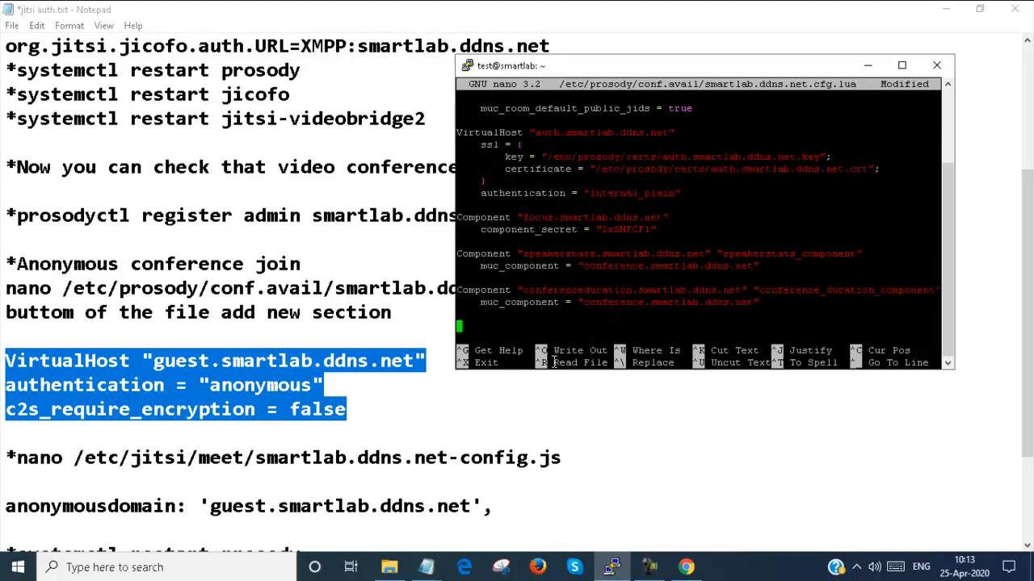
scroll(down, 3)
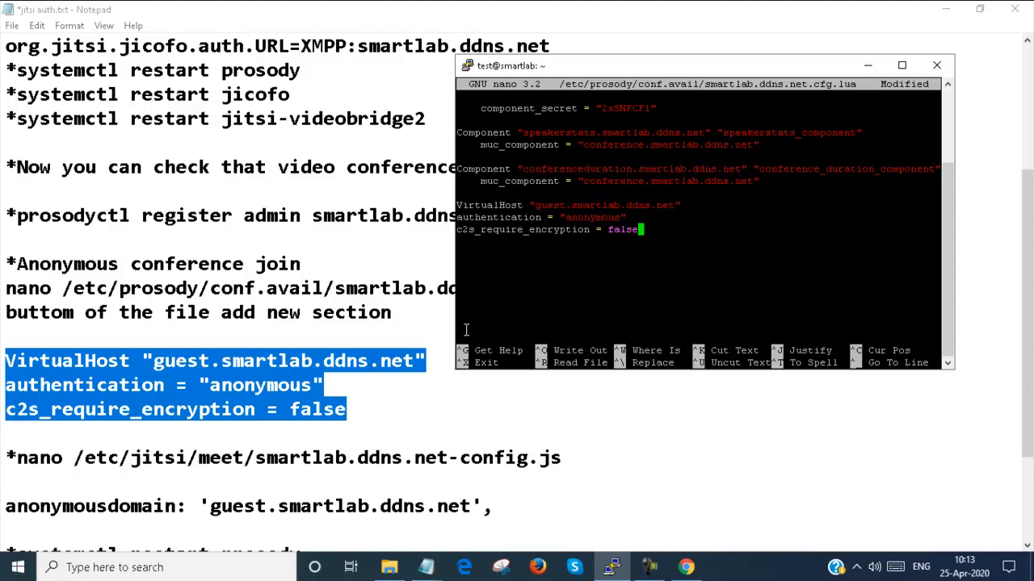
mouse_move(477, 254)
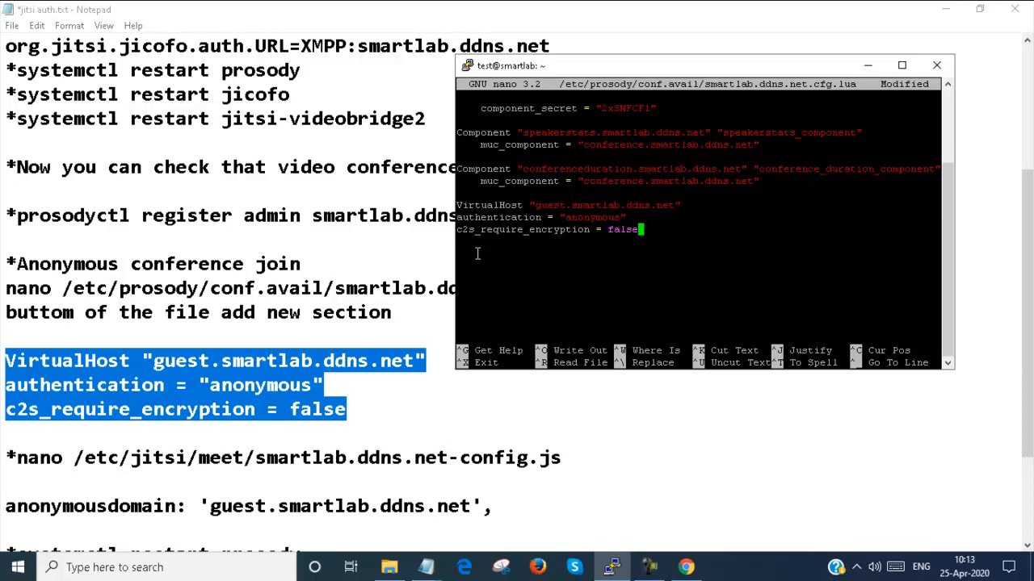
mouse_move(628, 242)
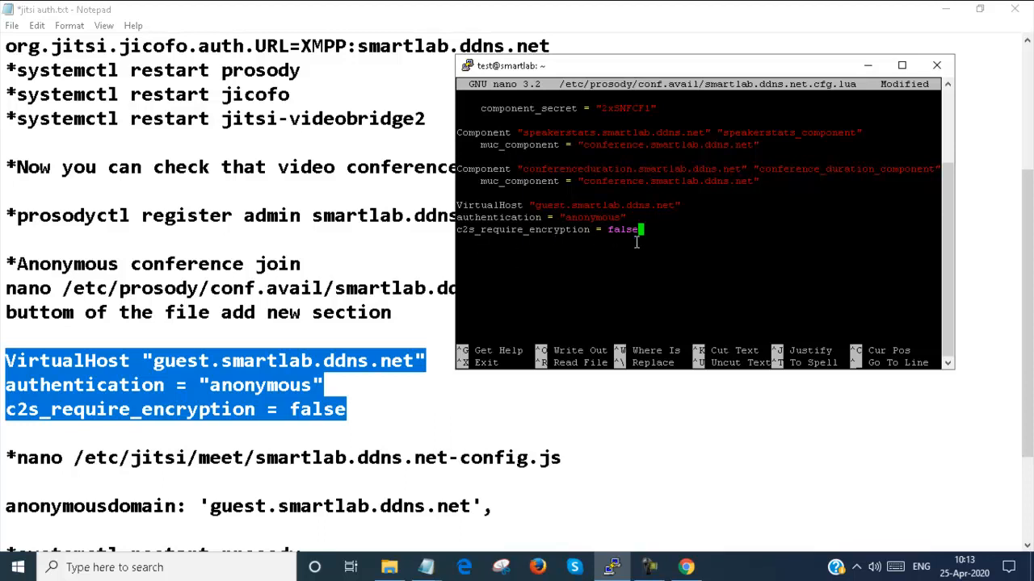
mouse_move(640, 248)
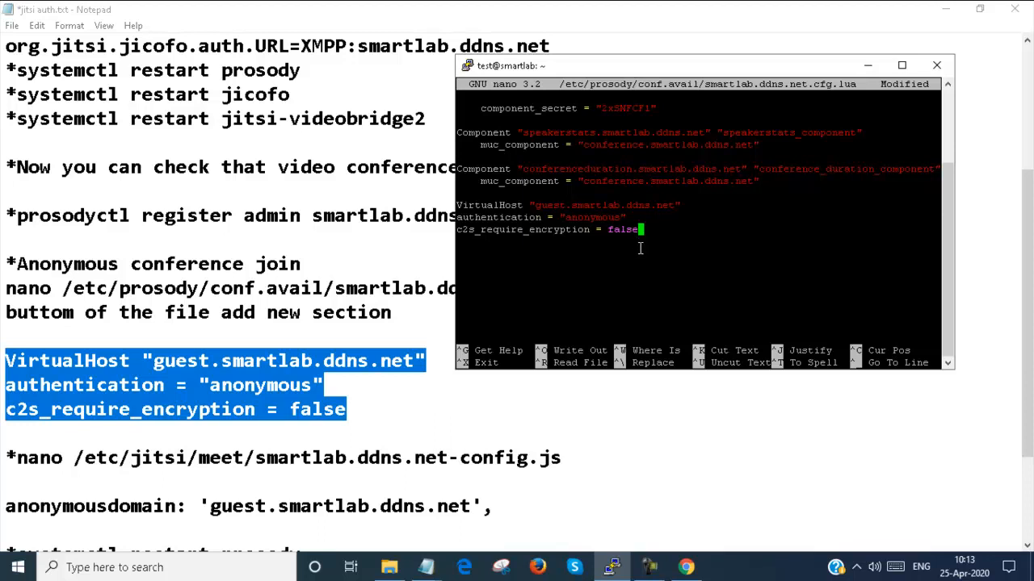
key(ctrl+o)
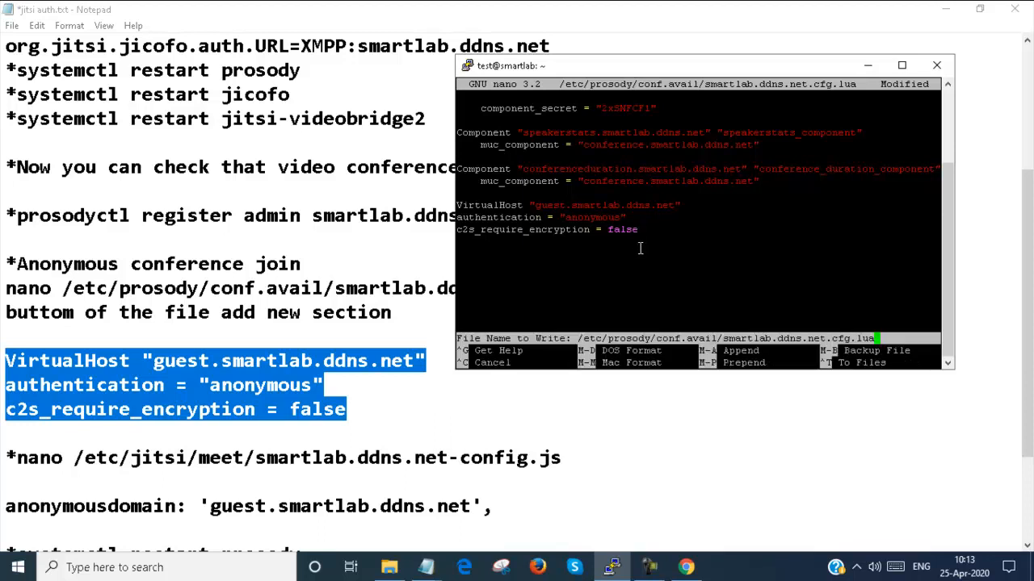
key(enter)
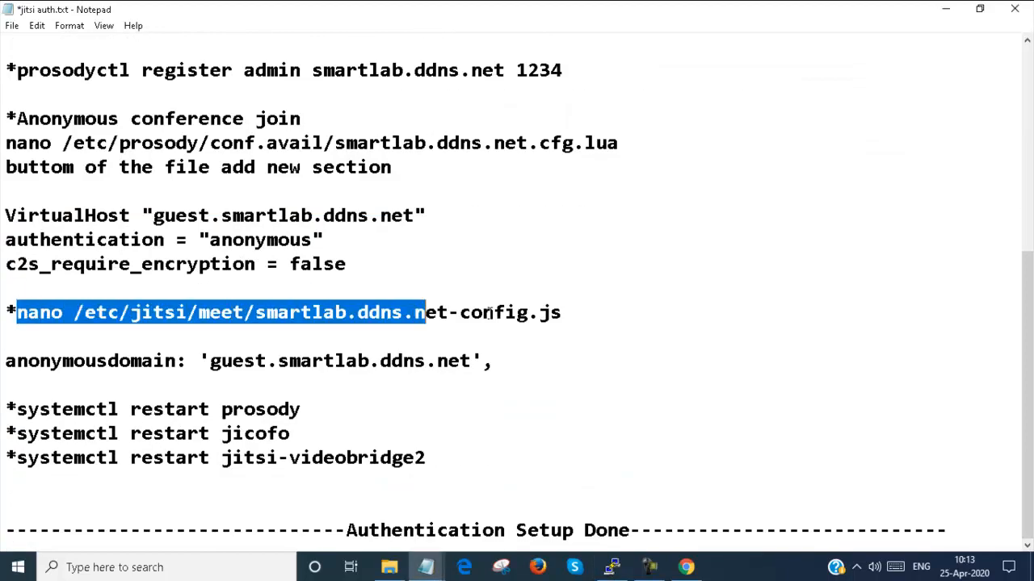
Set anonymousdomain to 'guest.smartlab.ddns.net' in smartlab.ddns.net-config.js and save.
drag(420, 313, 561, 312)
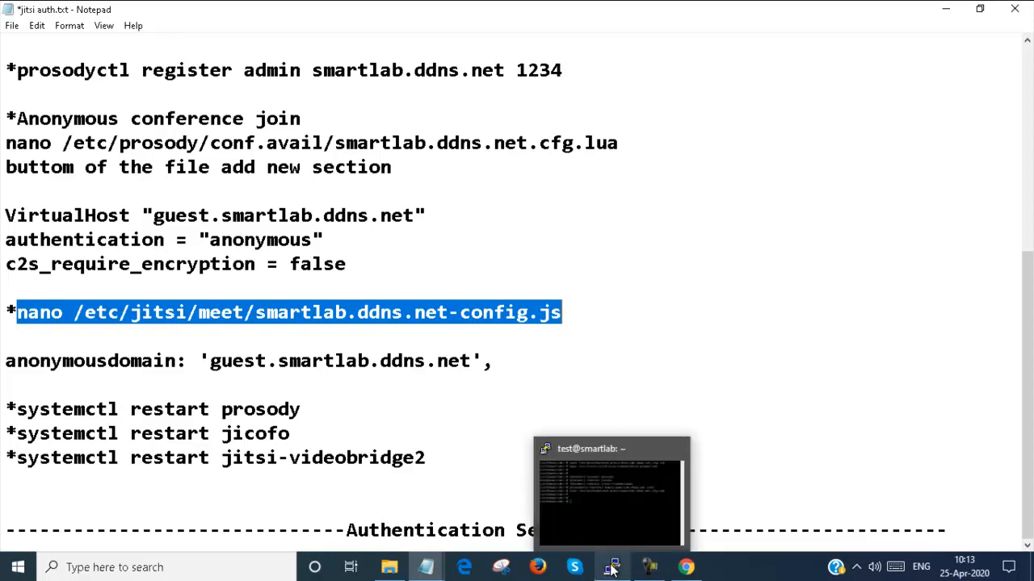
click(612, 493)
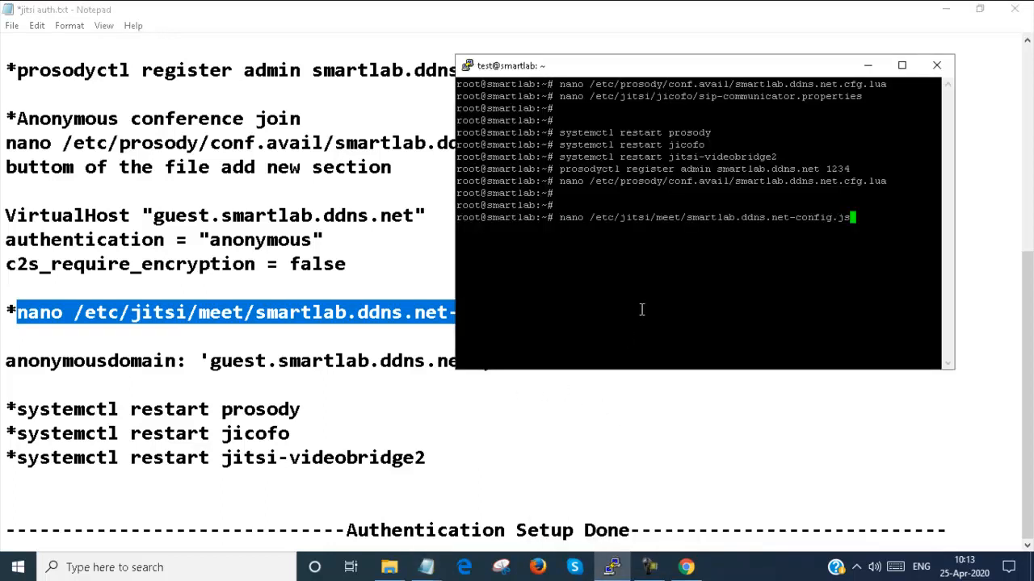
key(Return)
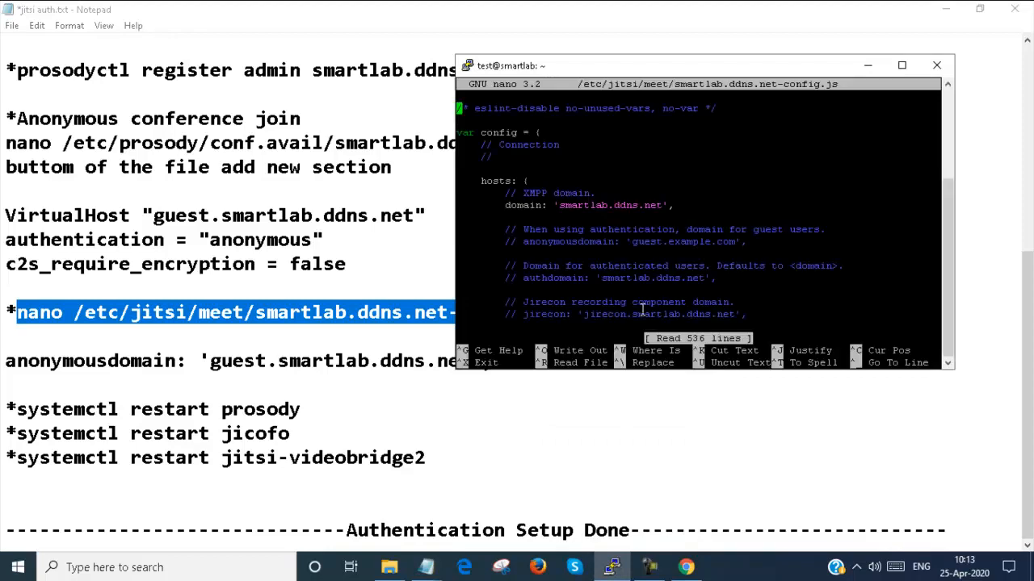
mouse_move(327, 370)
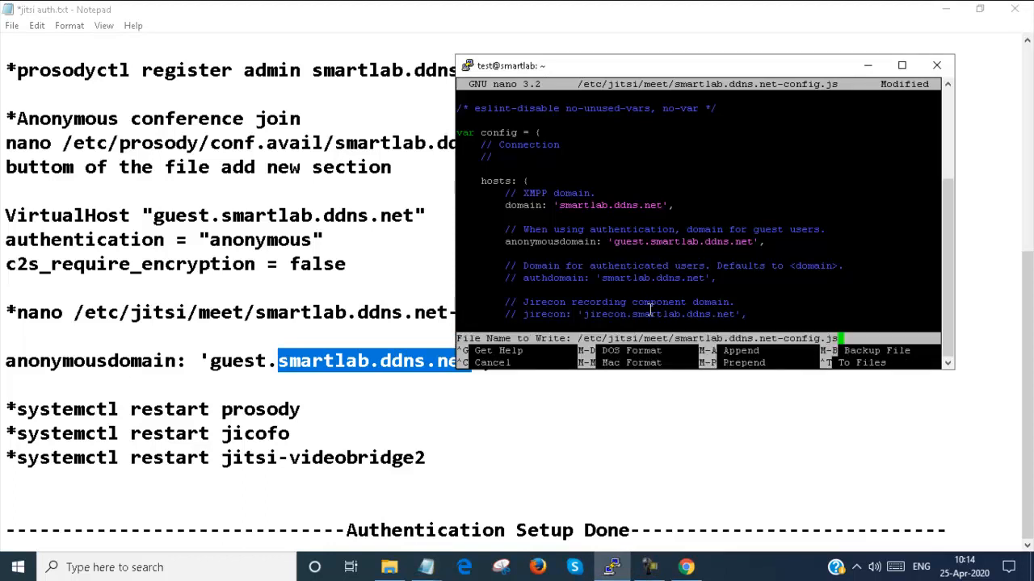
key(Enter)
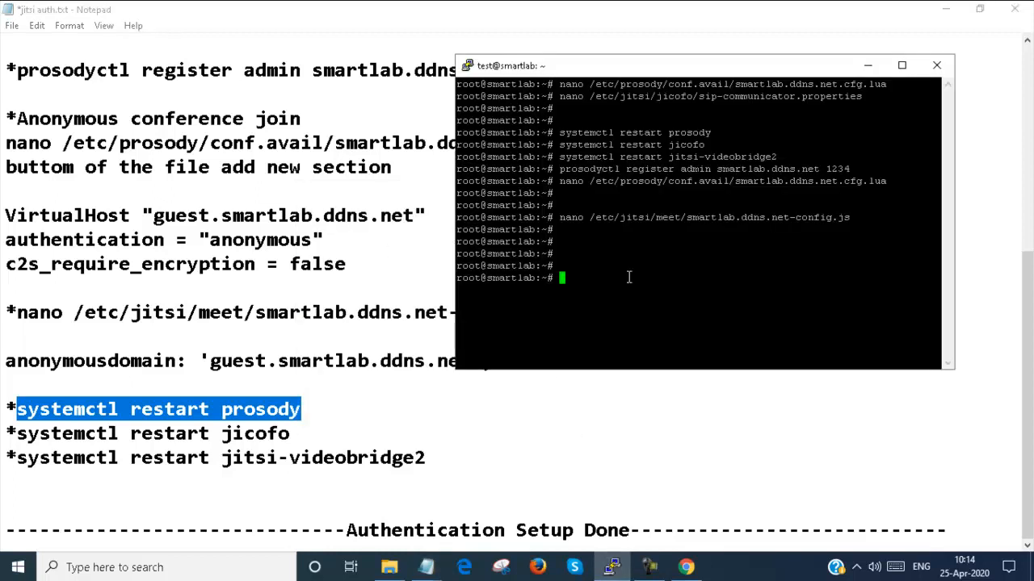
Run systemctl restart for prosody, jicofo and jitsi-videobridge2 using the commands from the notes.
text(systemctl restart prosody)
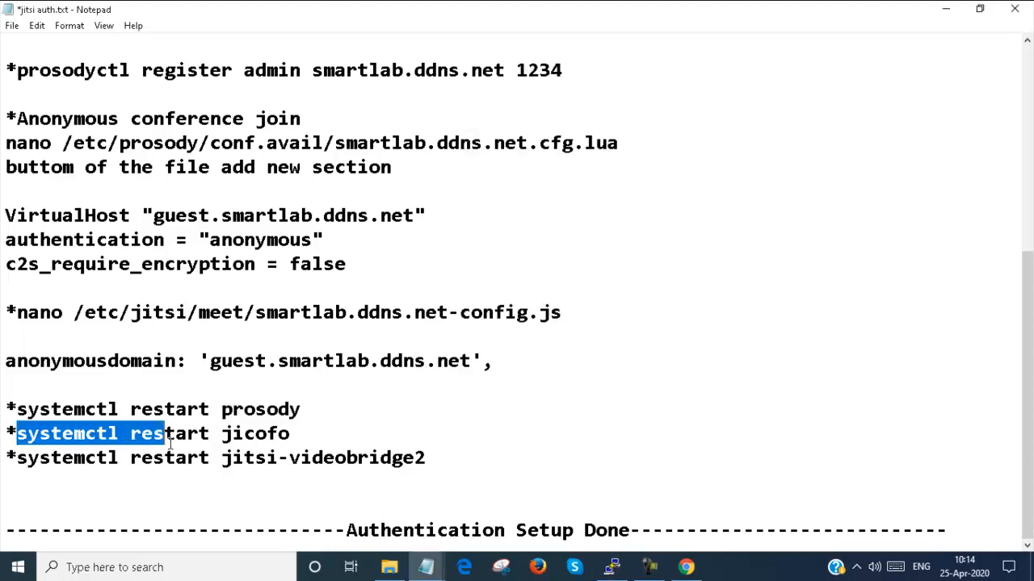
drag(162, 434, 289, 433)
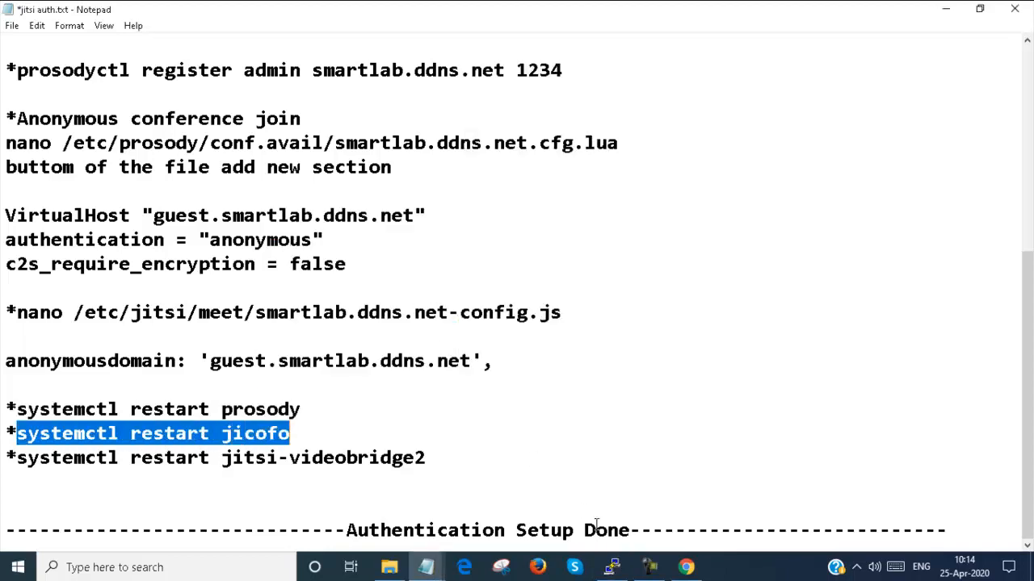
click(611, 567)
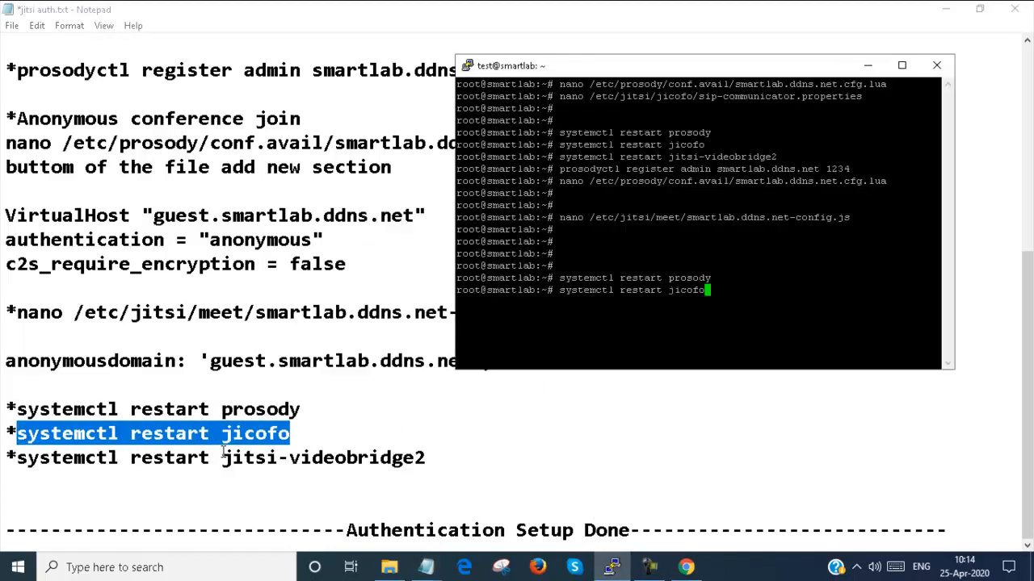
key(Return)
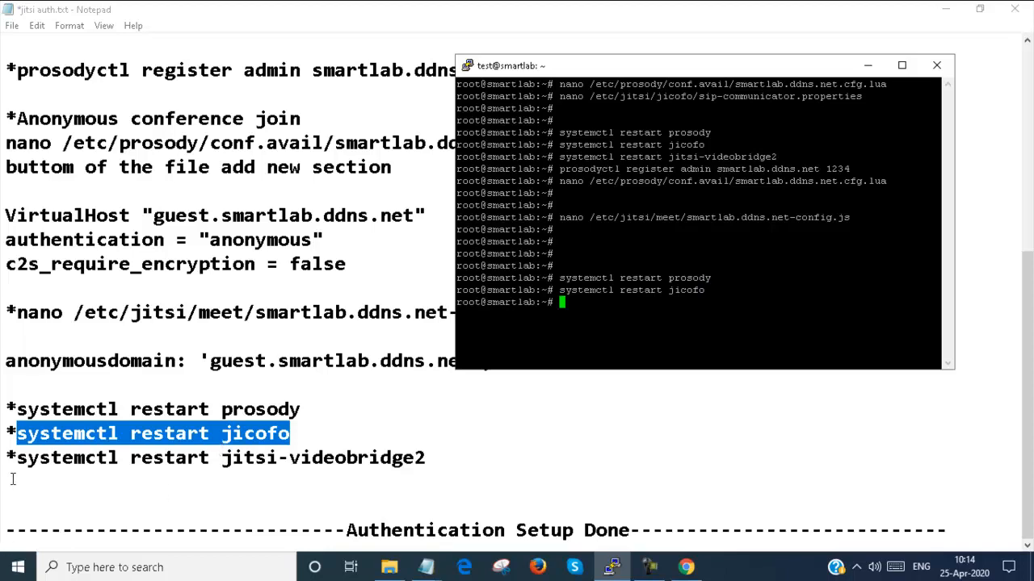
right_click(218, 458)
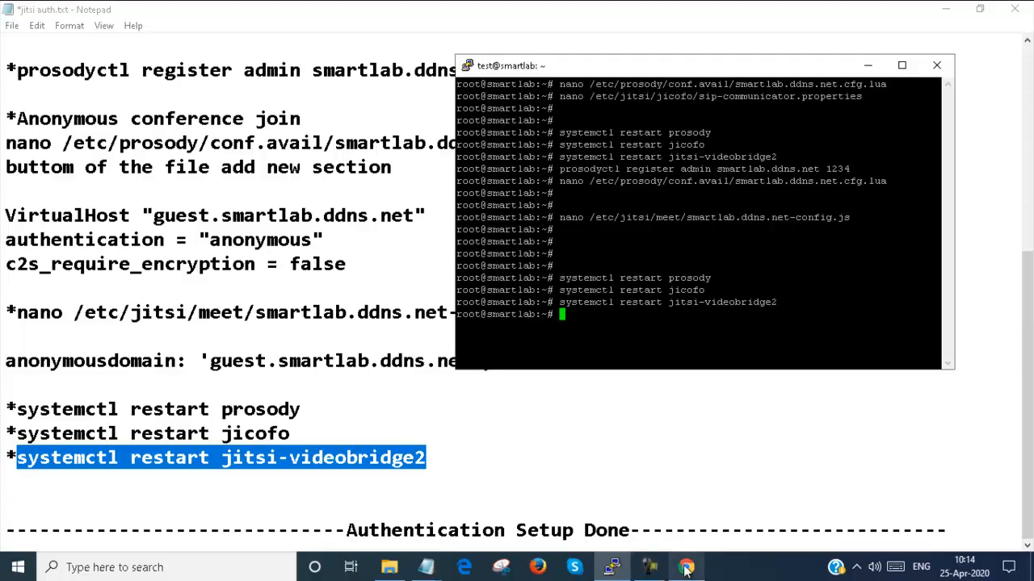
Reload the Jitsi Meet site at smartlab.ddns.net and start a meeting named 'test'.
click(686, 567)
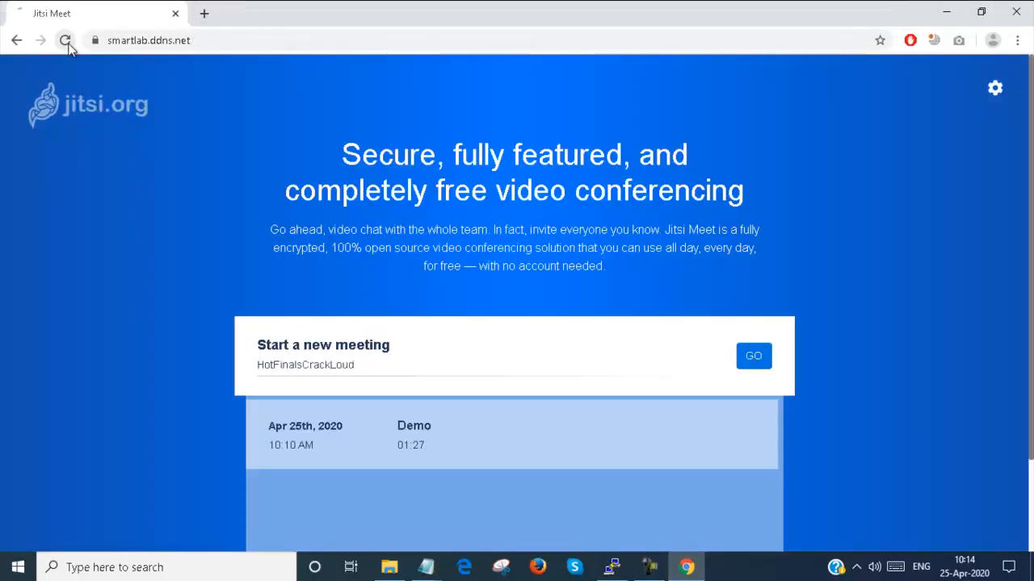
click(65, 40)
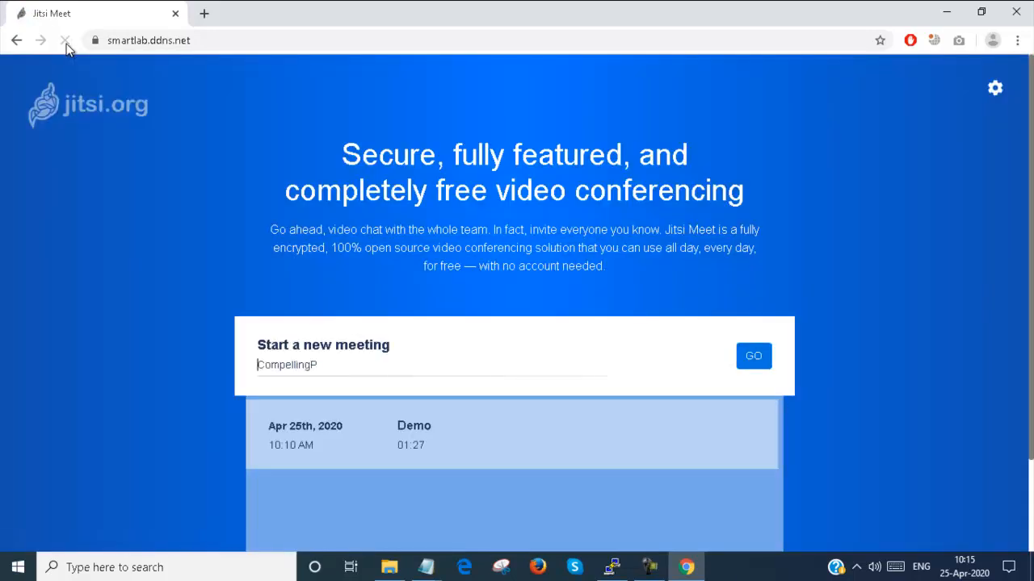
text(test)
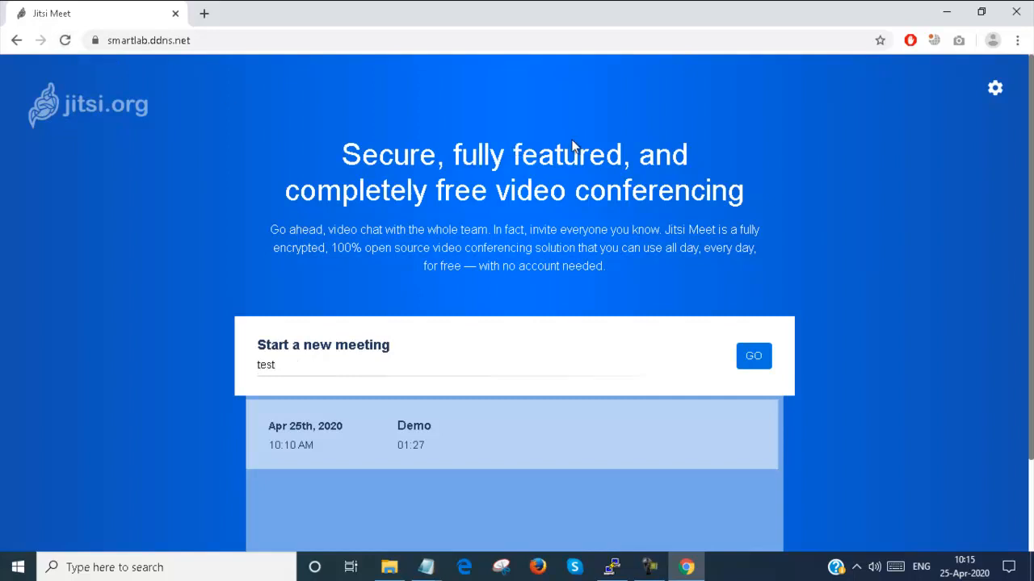
click(752, 356)
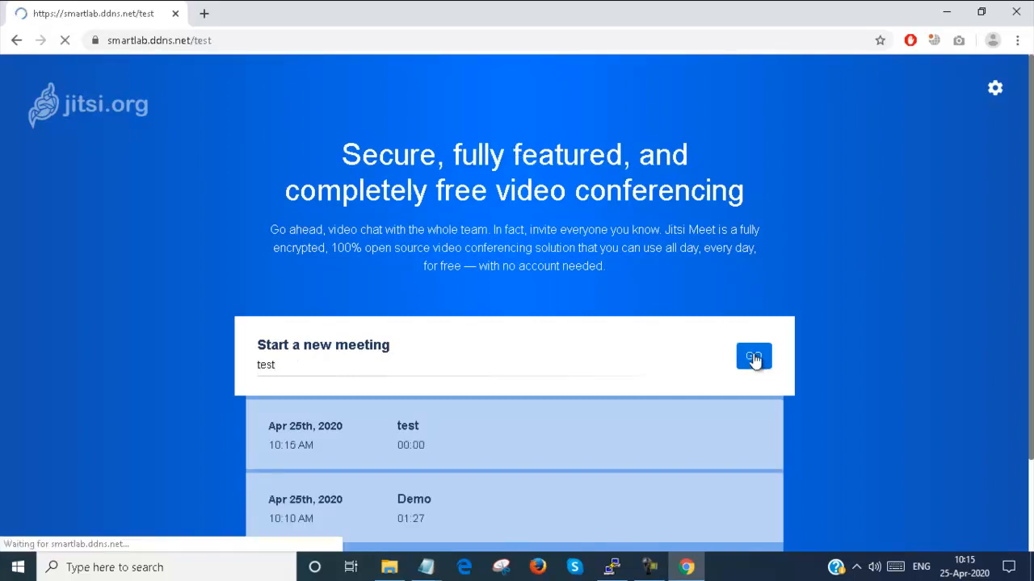
click(753, 356)
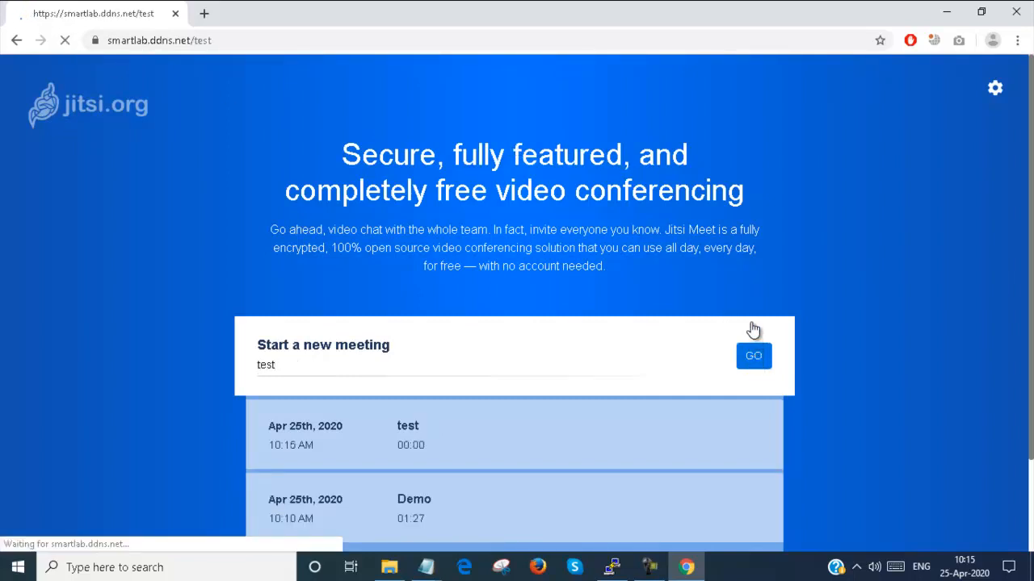
click(753, 356)
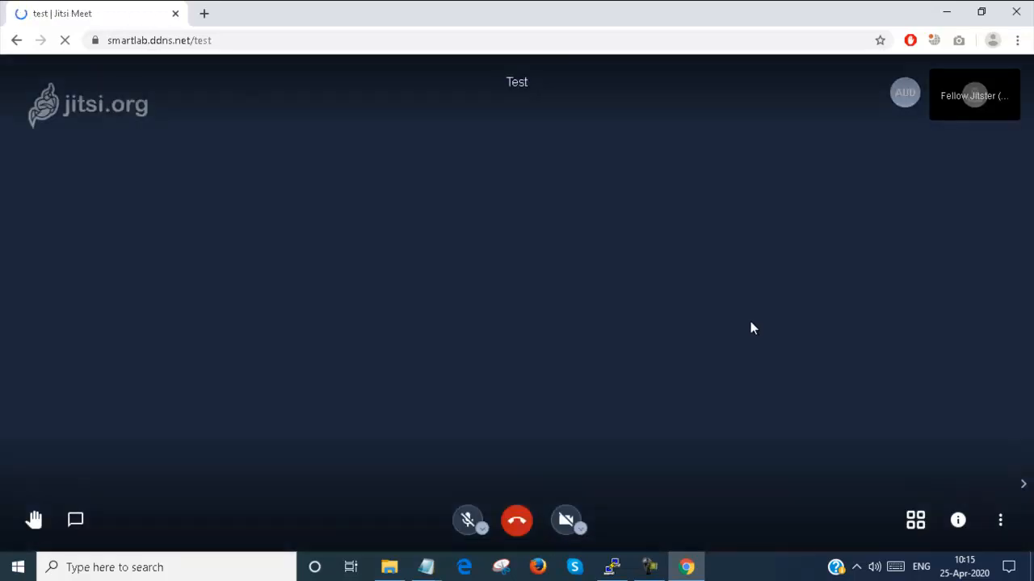
Turn the camera off, confirm the share link shows no password, and return to the notes.
click(64, 41)
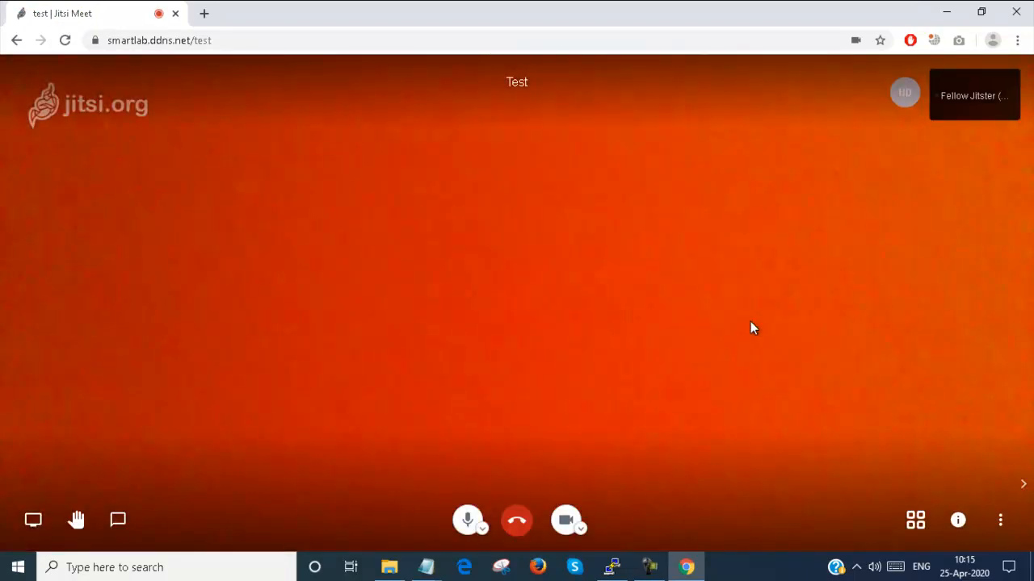
click(565, 521)
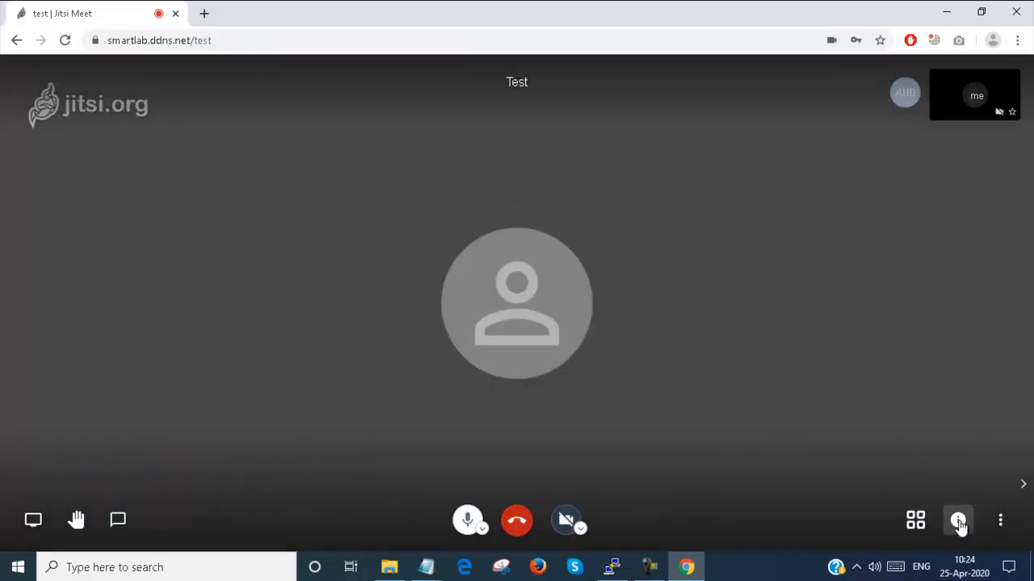
click(958, 520)
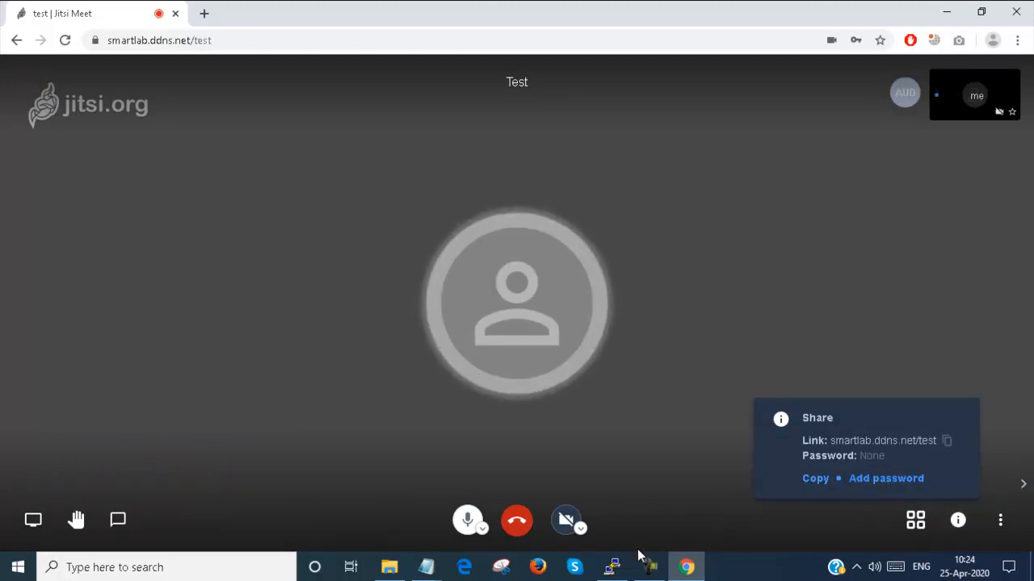
click(424, 567)
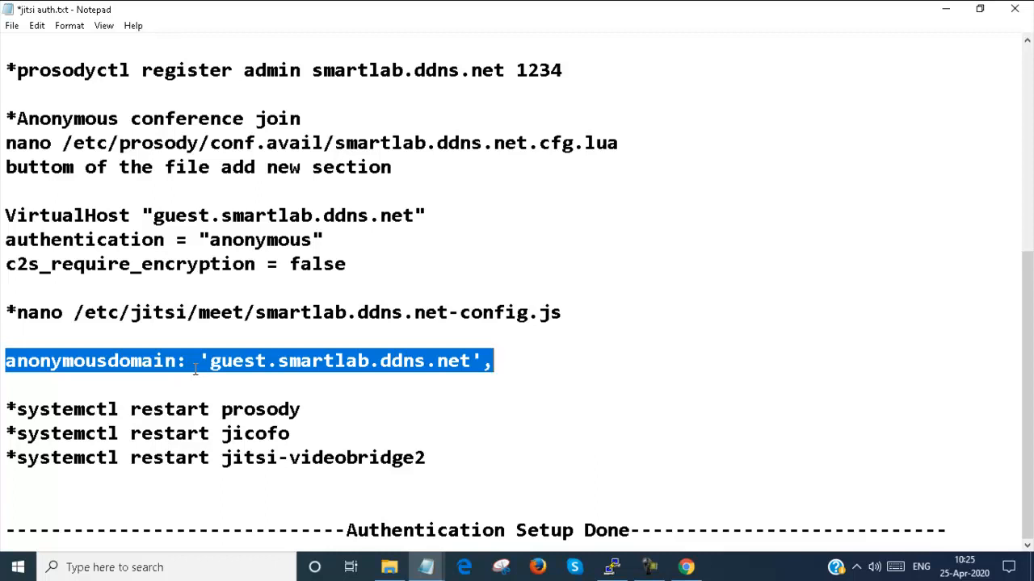
mouse_move(186, 340)
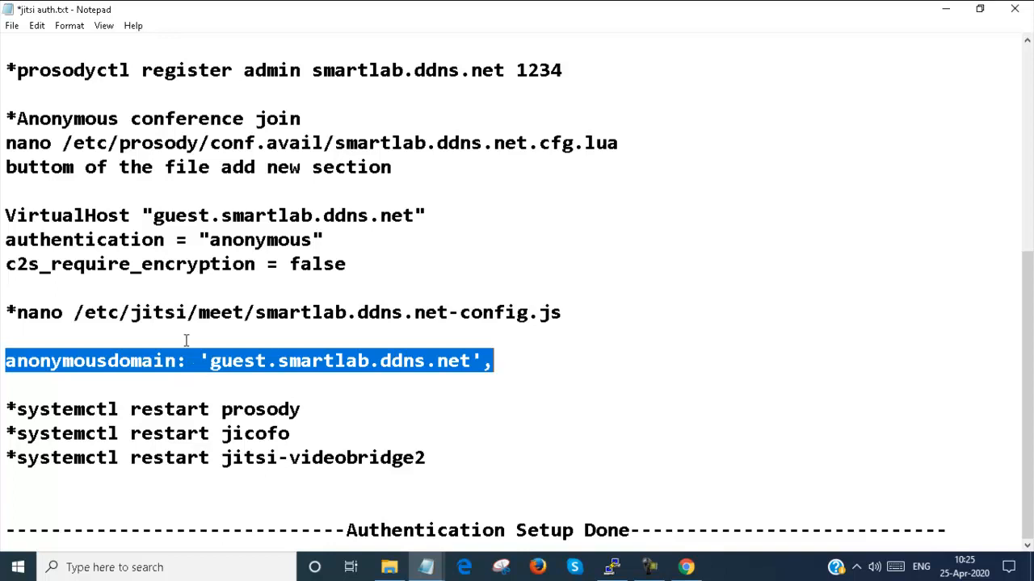
mouse_move(41, 210)
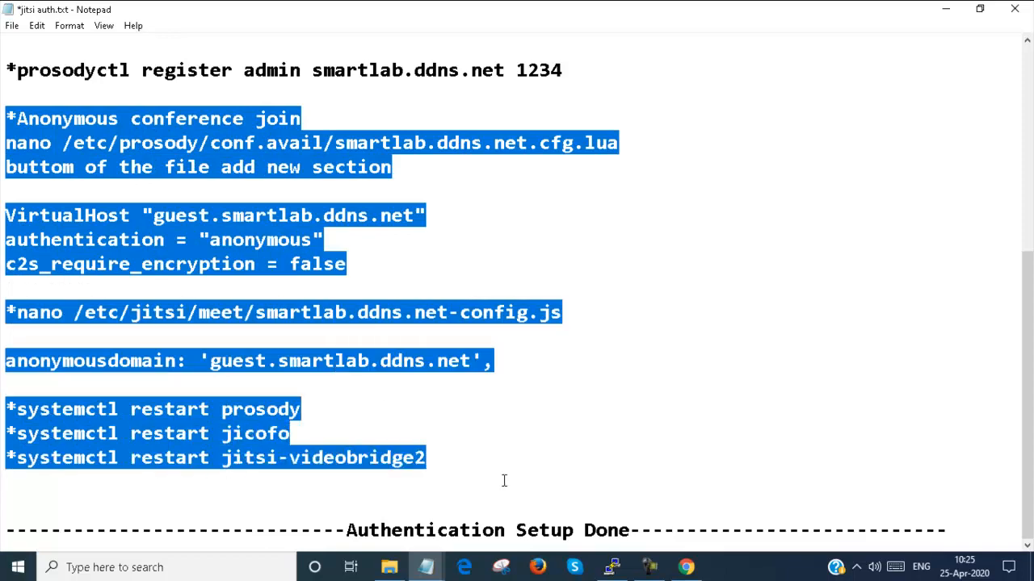
scroll(up, 3)
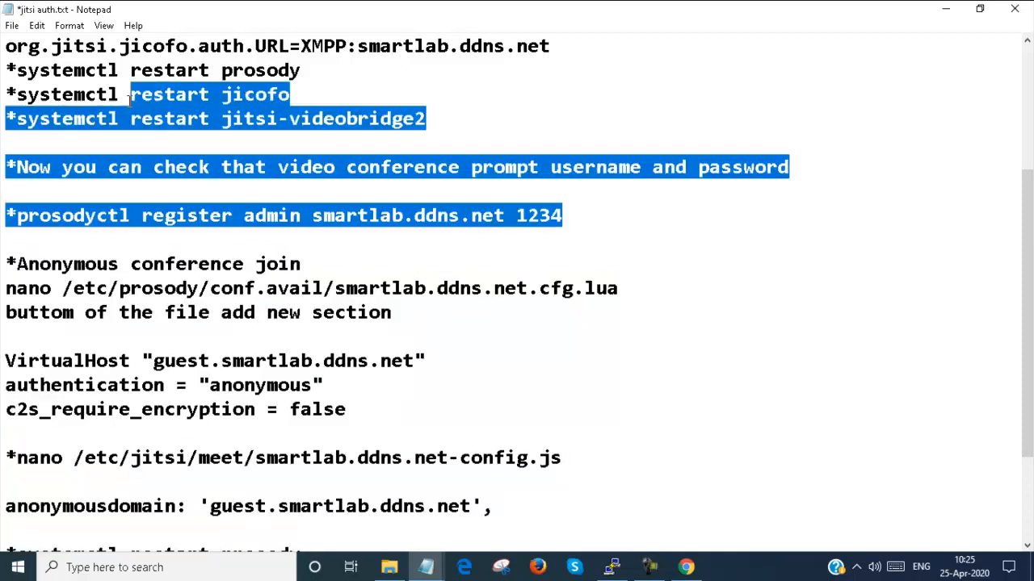
scroll(up, 3)
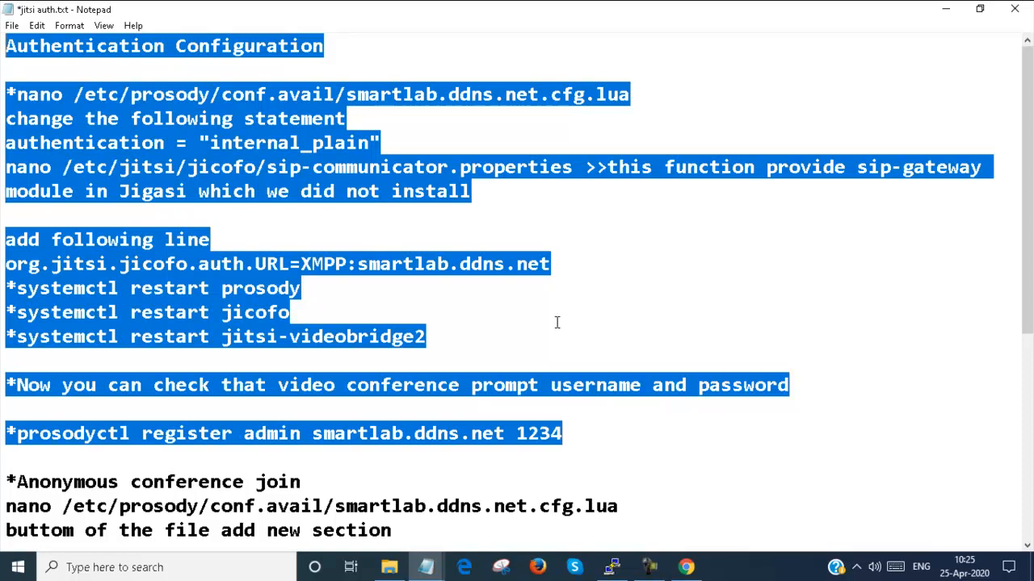
scroll(down, 3)
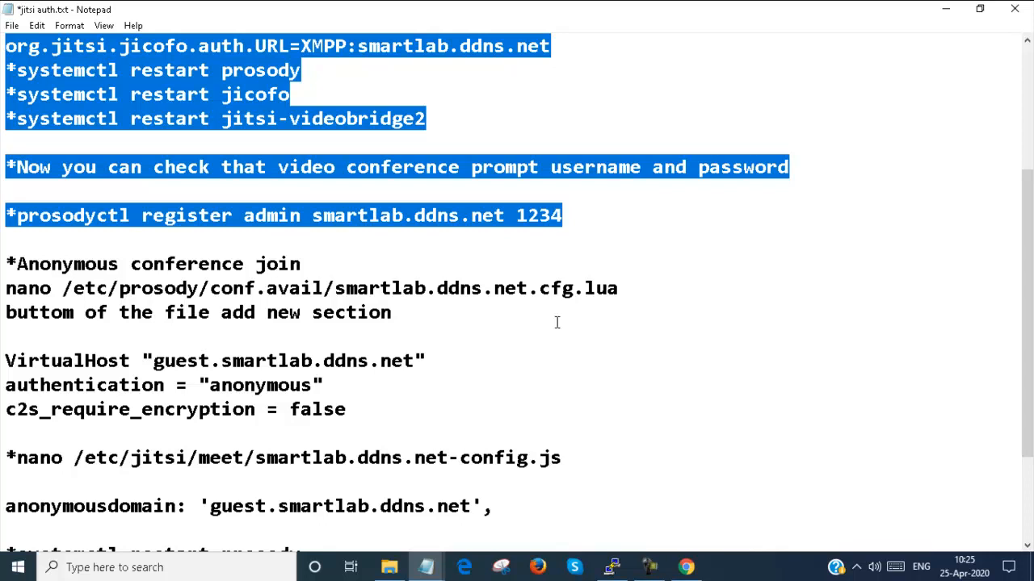
mouse_move(503, 361)
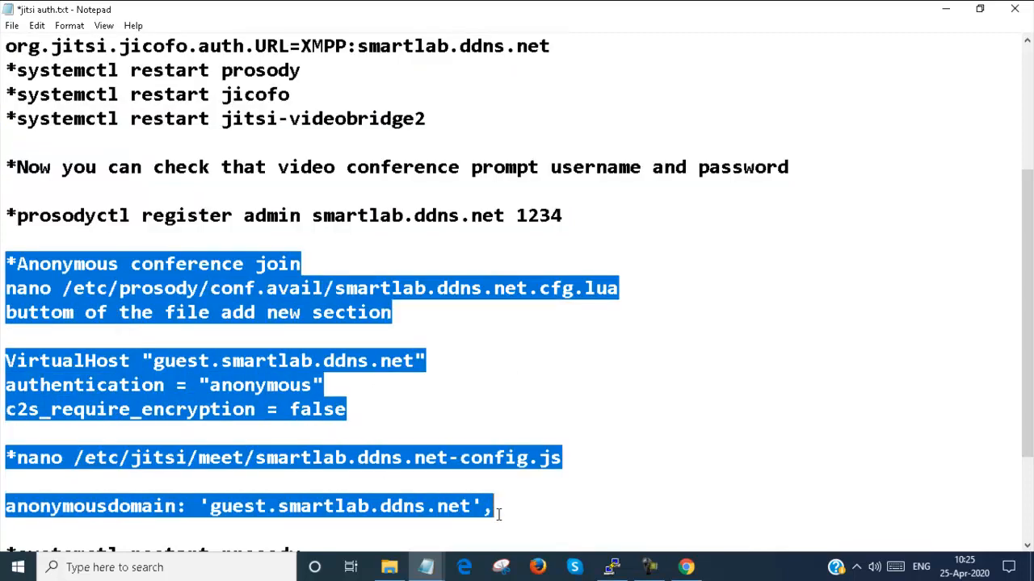
scroll(down, 3)
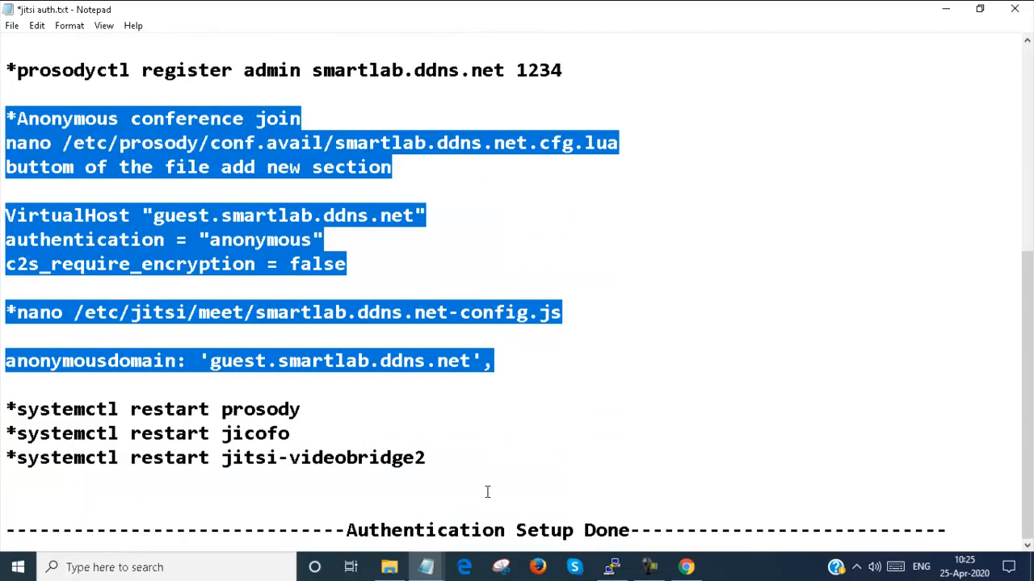
mouse_move(527, 392)
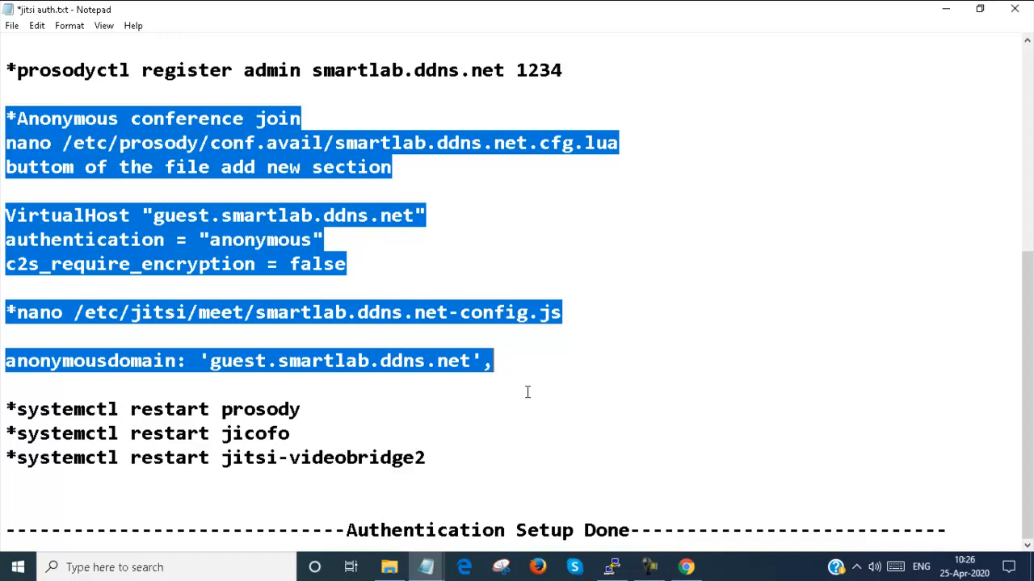
mouse_move(686, 567)
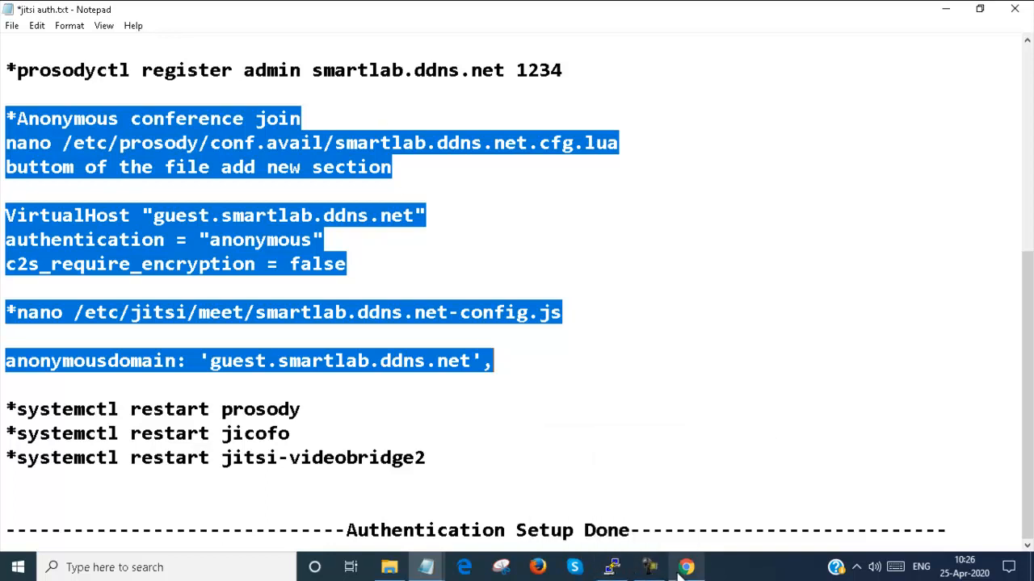
Reopen the test meeting's share details, start Add password, then minimize Chrome.
click(686, 567)
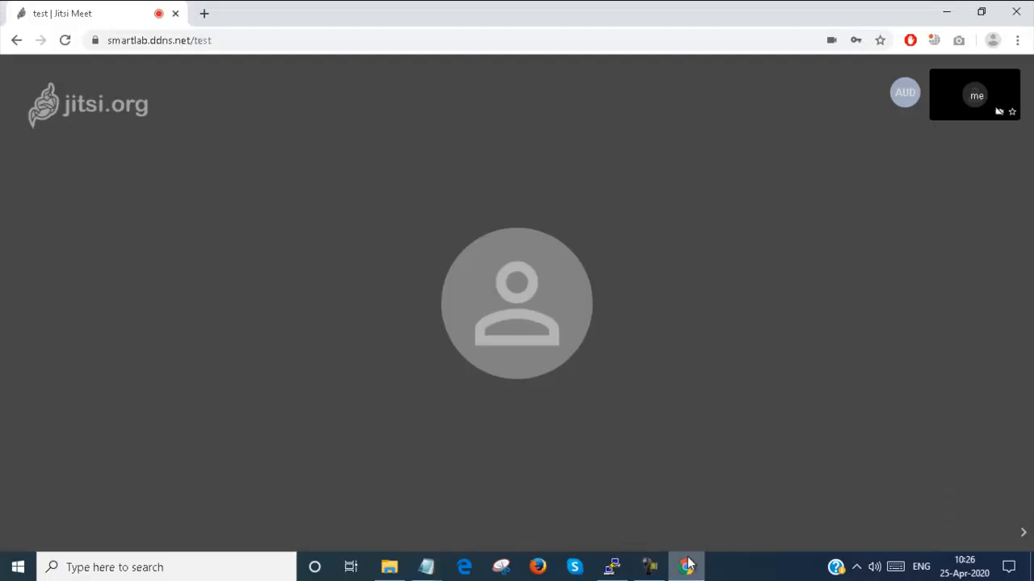
click(958, 520)
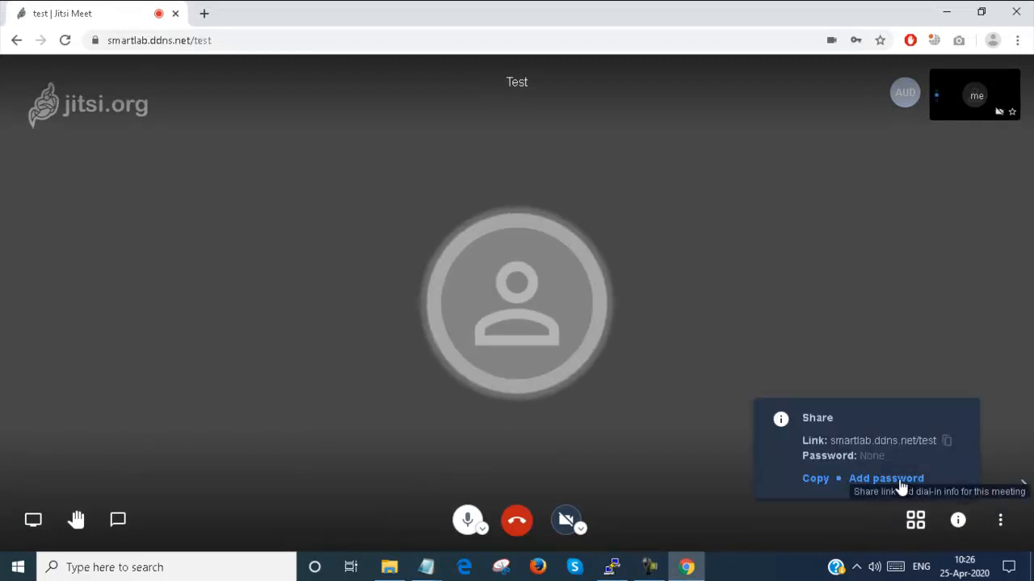
click(885, 478)
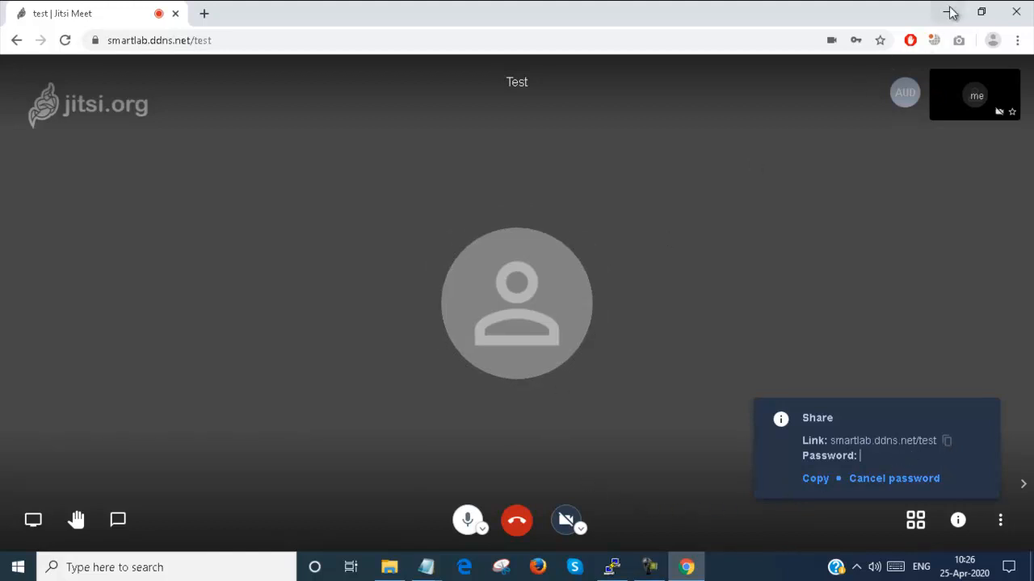
click(426, 567)
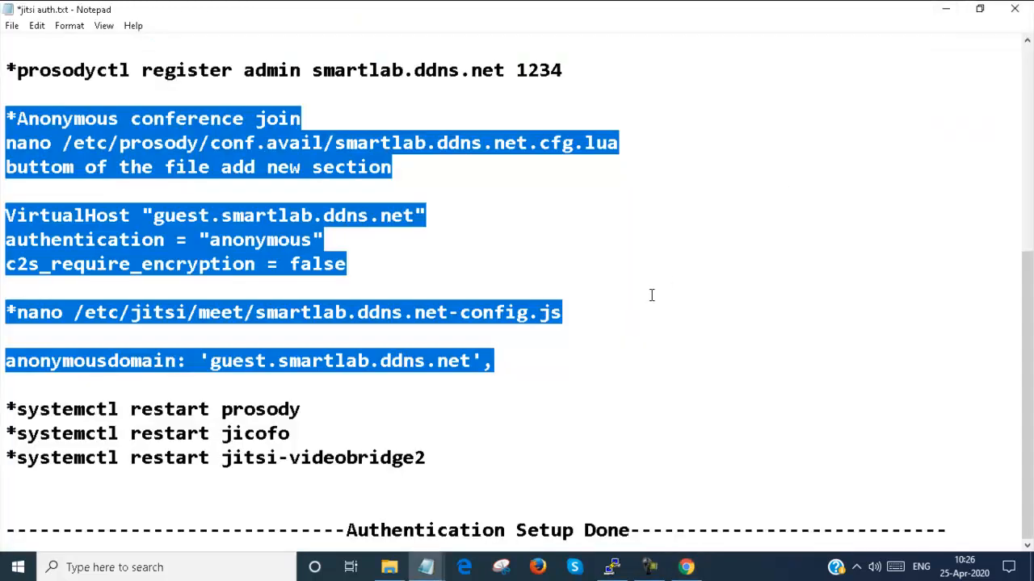